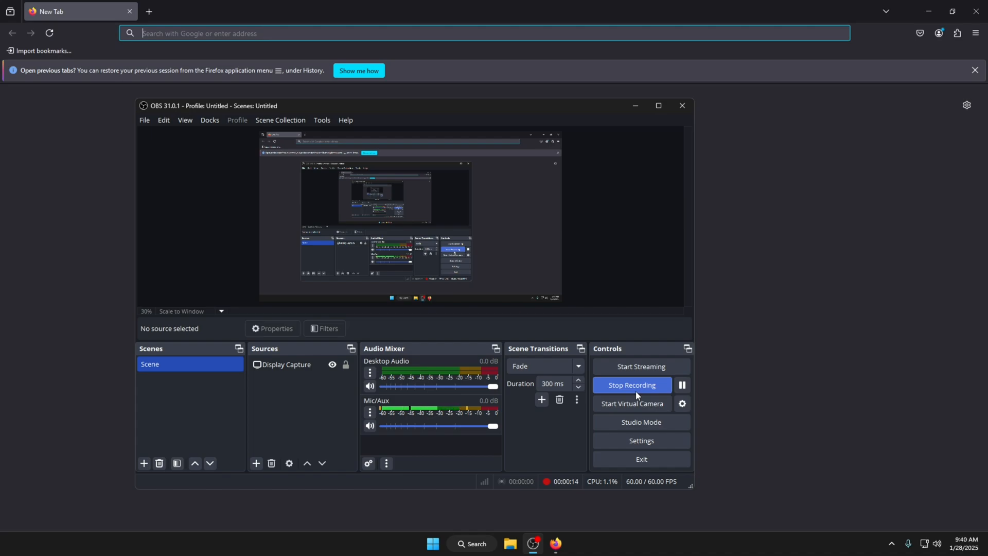
mouse_move(624, 32)
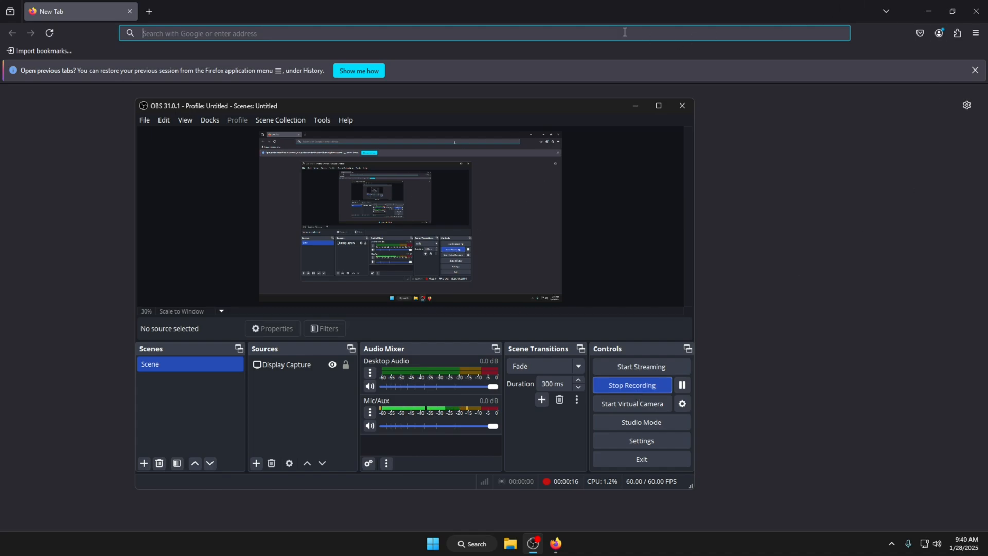
- Download MicroAdjust.exe from the microadjust 1.0.0 release on github.com
text(github.com/hickerdicker/microadjust)
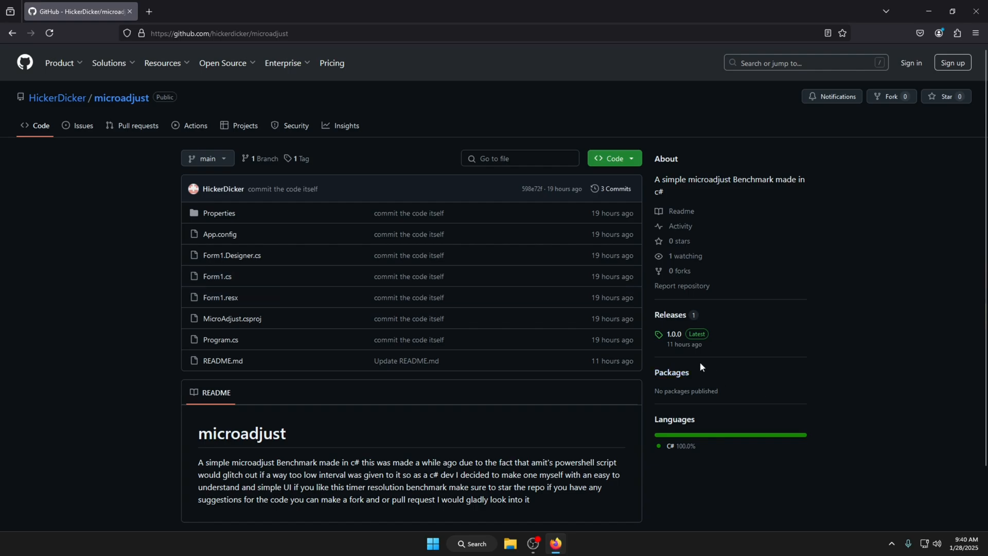
click(672, 333)
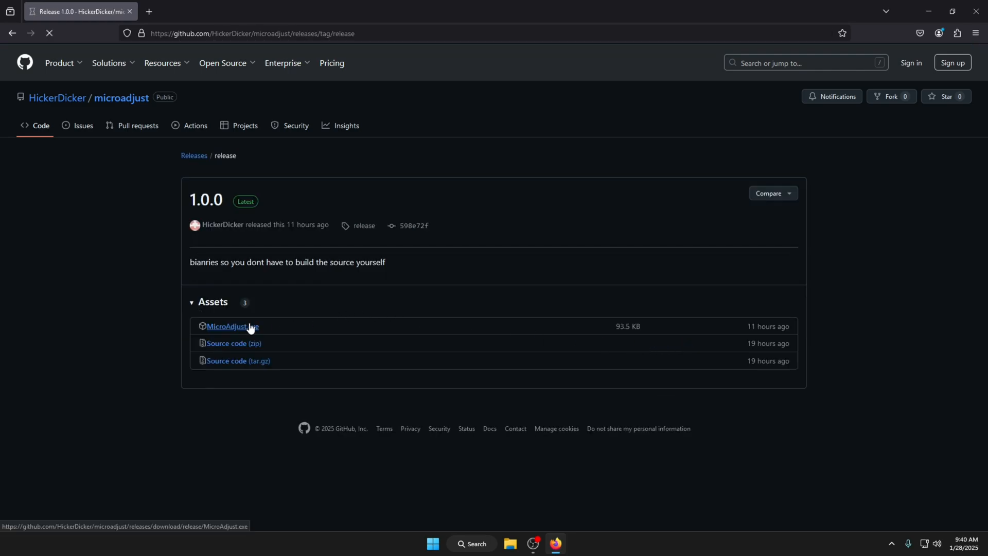
click(232, 327)
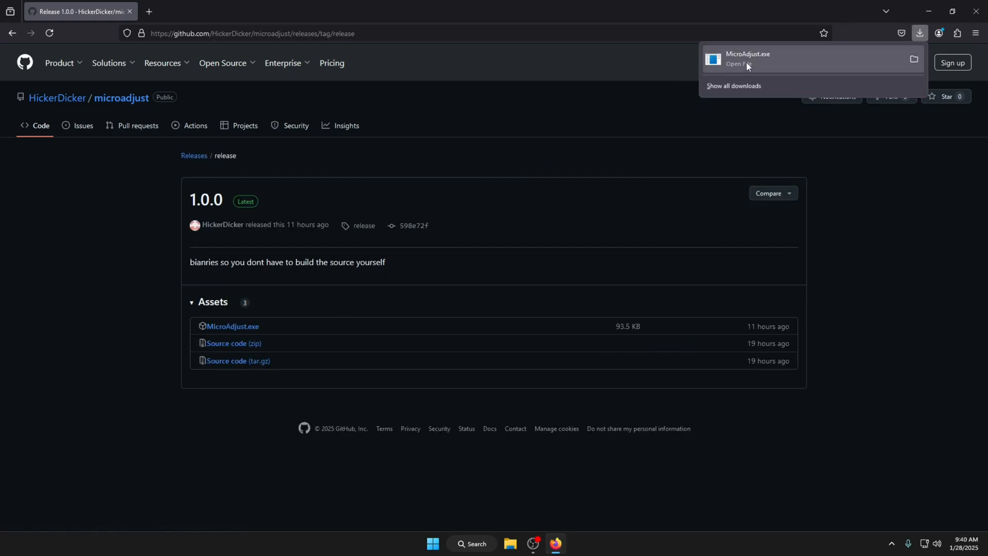
- Run the downloaded MicroAdjust.exe and select the samples field (start 5000, end 5100, increment 5 ms, 50 samples)
click(747, 59)
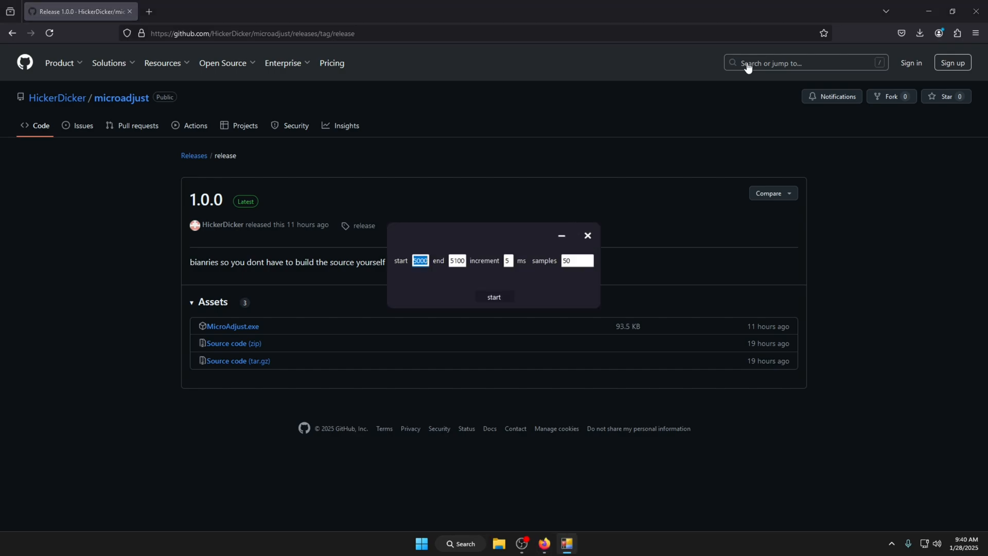
mouse_move(537, 238)
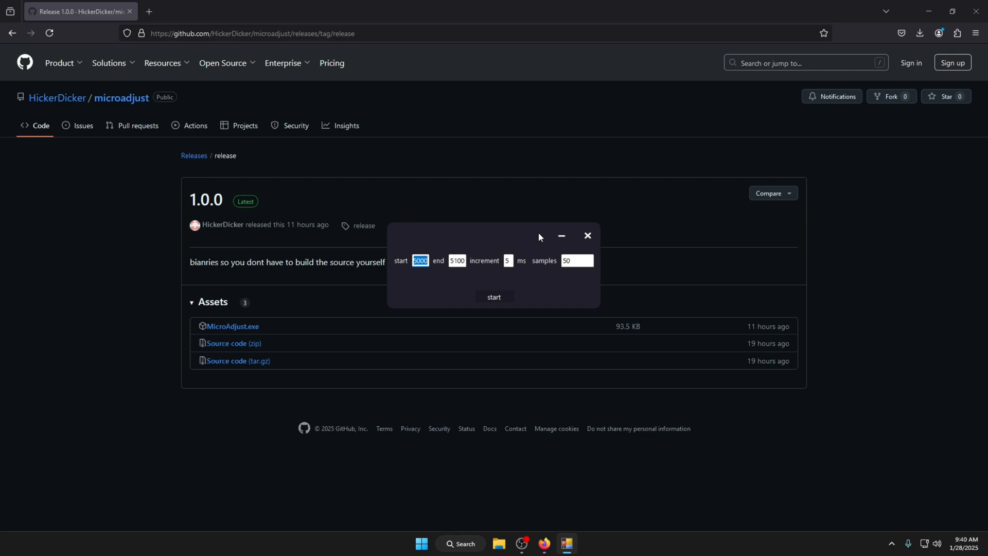
mouse_move(432, 277)
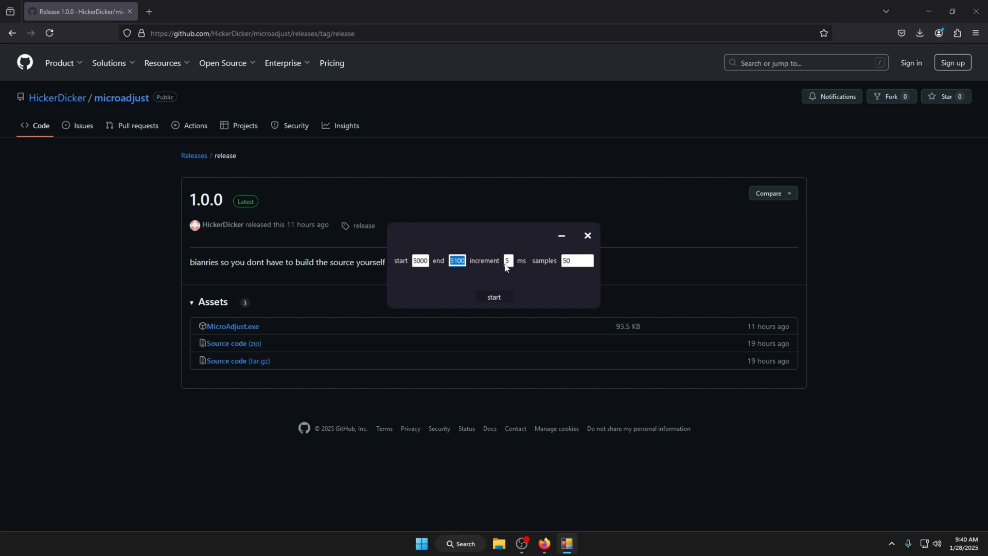
click(507, 260)
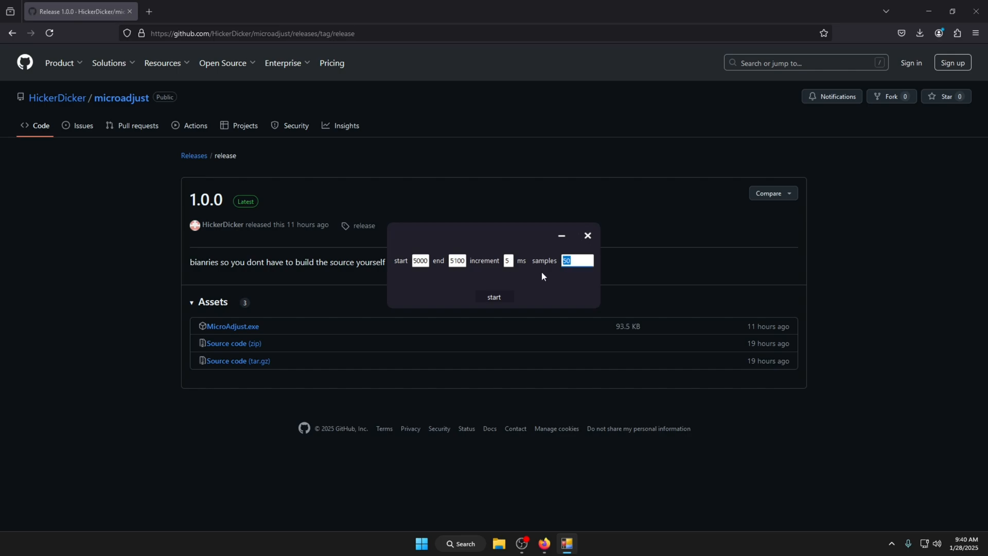
mouse_move(496, 253)
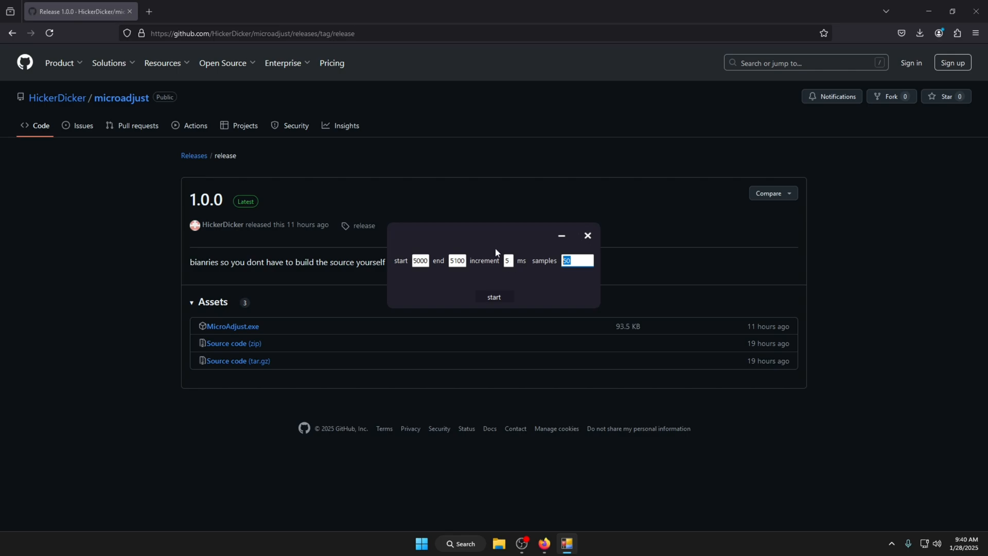
mouse_move(164, 5)
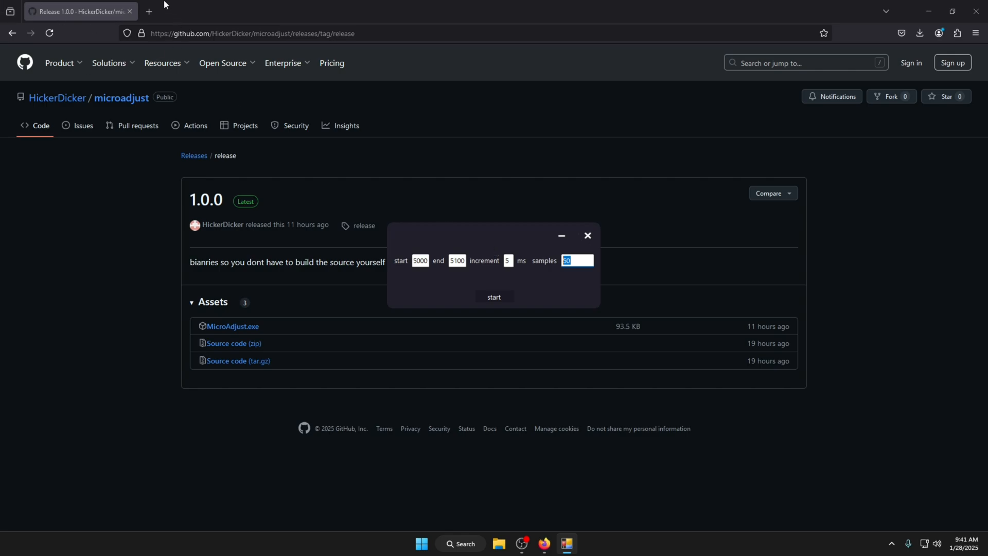
- Search for cpu-z in a new tab, reach the CPUID CPU-Z page past its ad to download the 2.13 installer
click(148, 12)
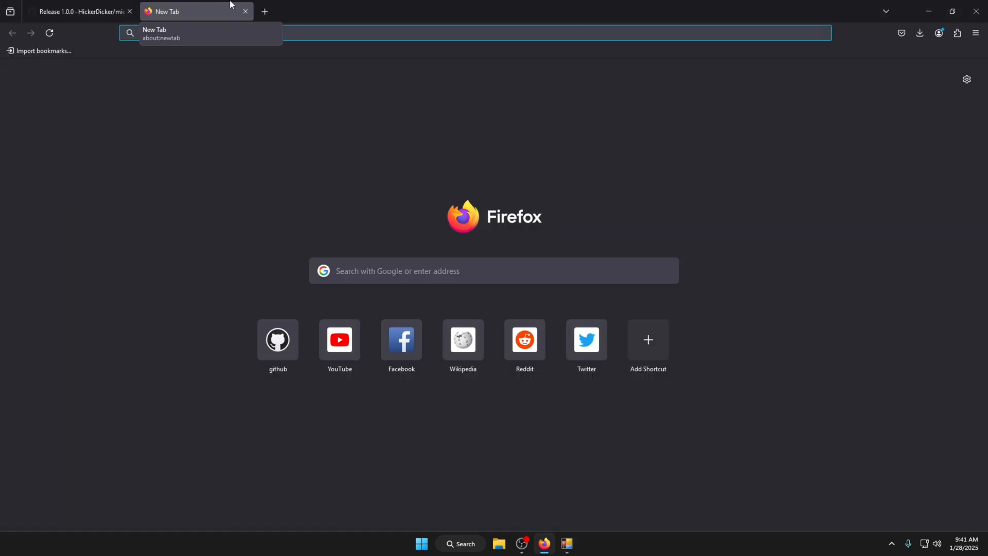
text(cpu-z)
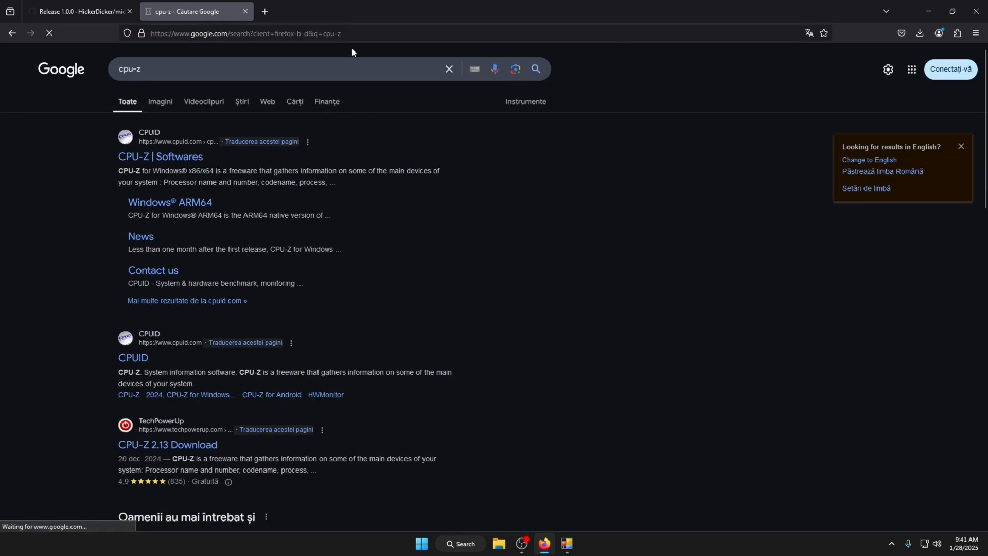
click(159, 156)
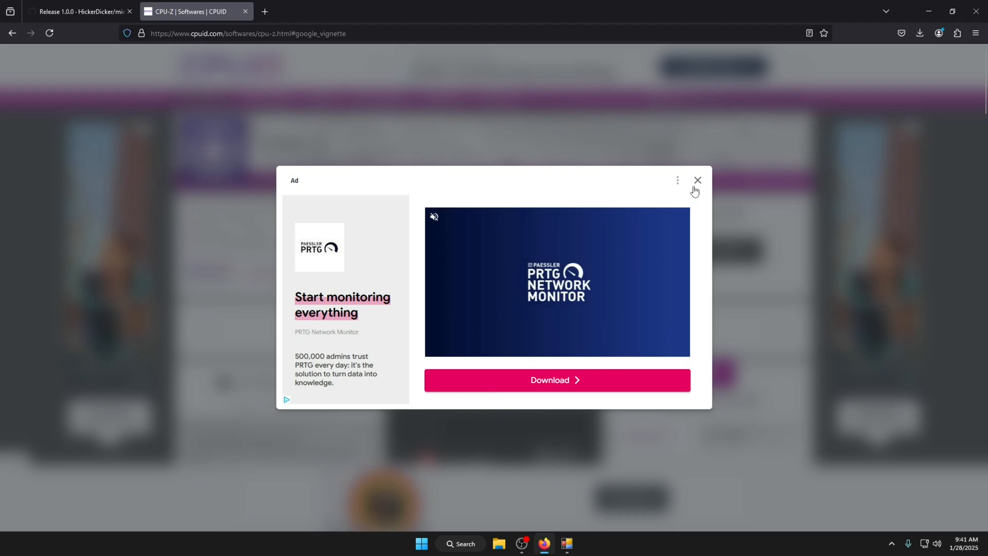
click(698, 180)
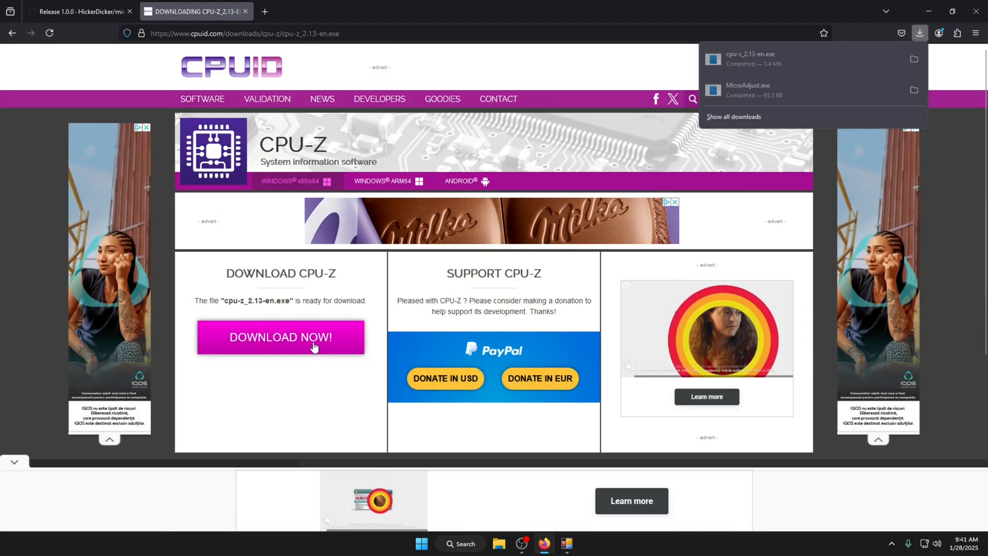
click(265, 11)
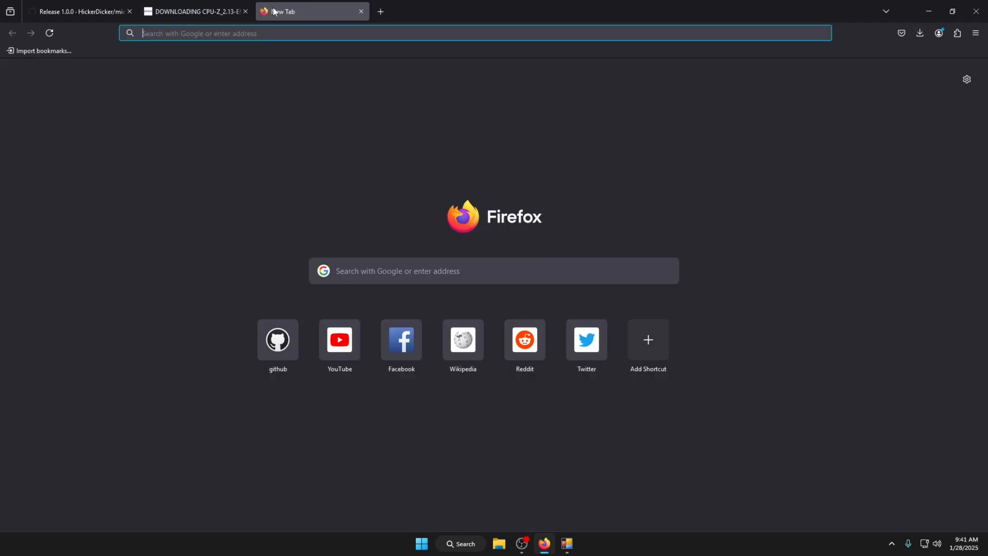
- Search prime95 and download p95v3019b20.win64.zip from the GIMPS download page on mersenne.org
text(prime9)
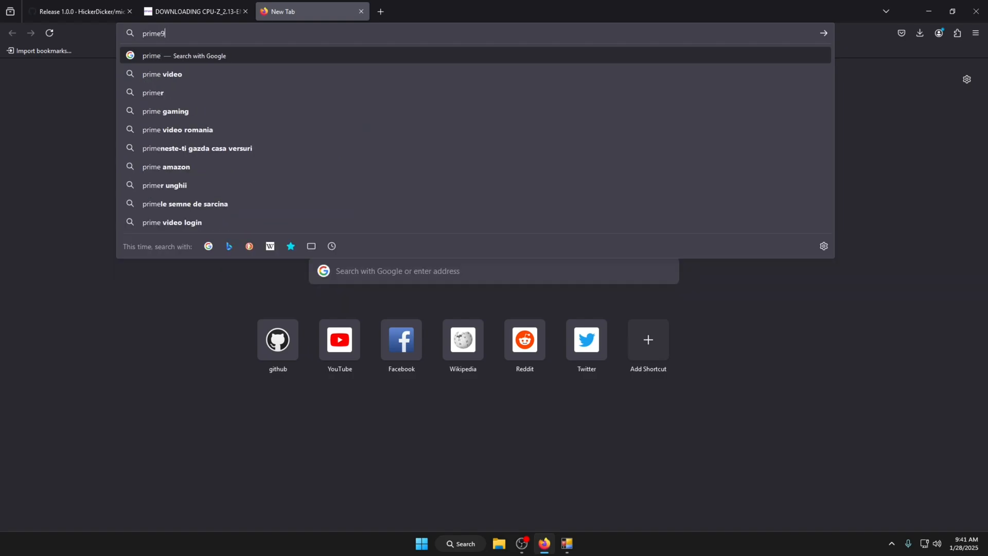
key(Return)
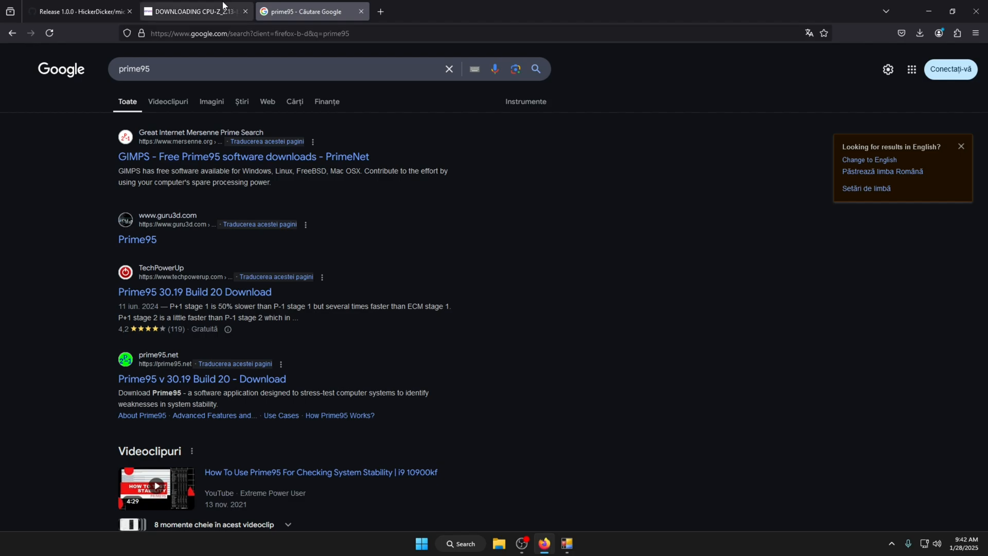
mouse_move(199, 156)
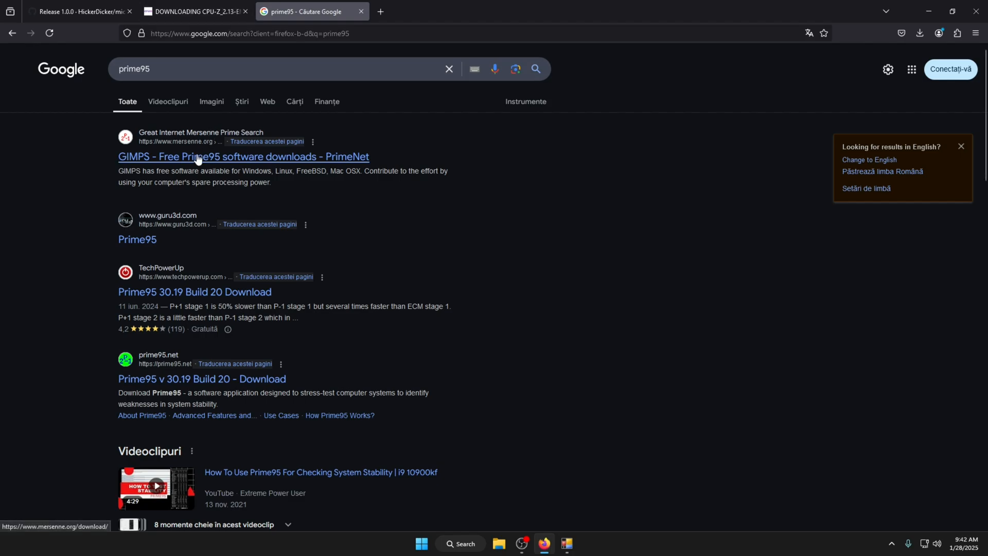
click(243, 156)
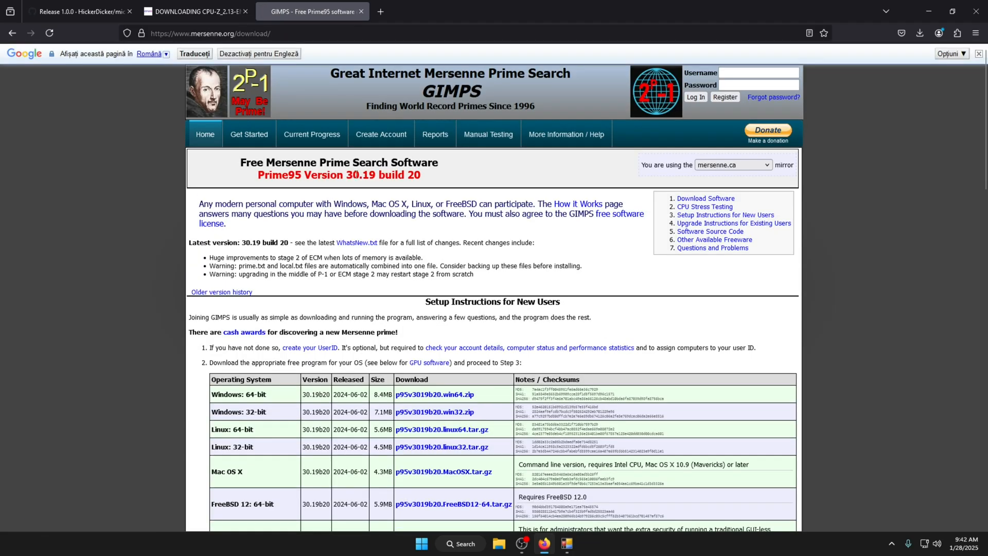
mouse_move(435, 395)
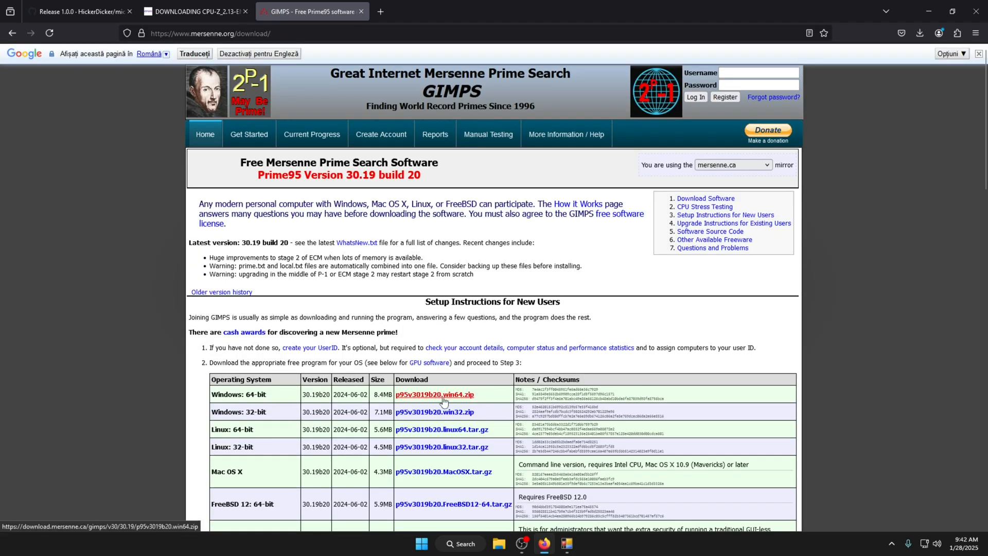
click(433, 394)
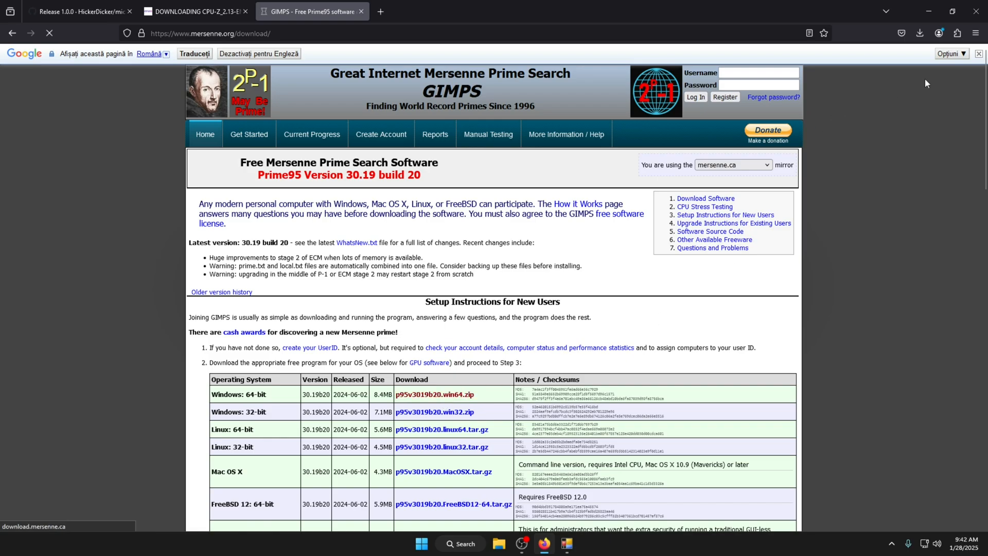
click(920, 33)
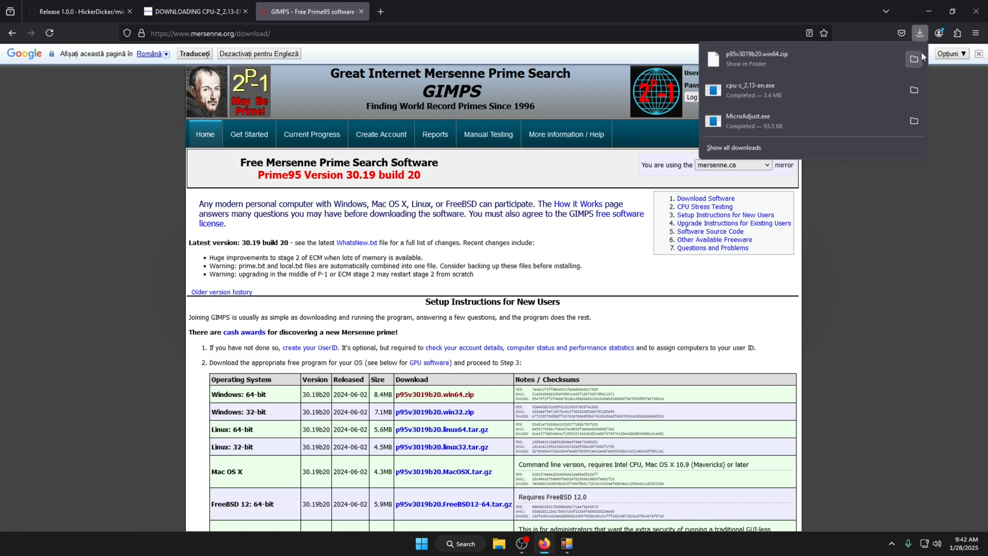
- Extract and launch Prime95, start a Small FFTs torture test and hide its window
right_click(535, 177)
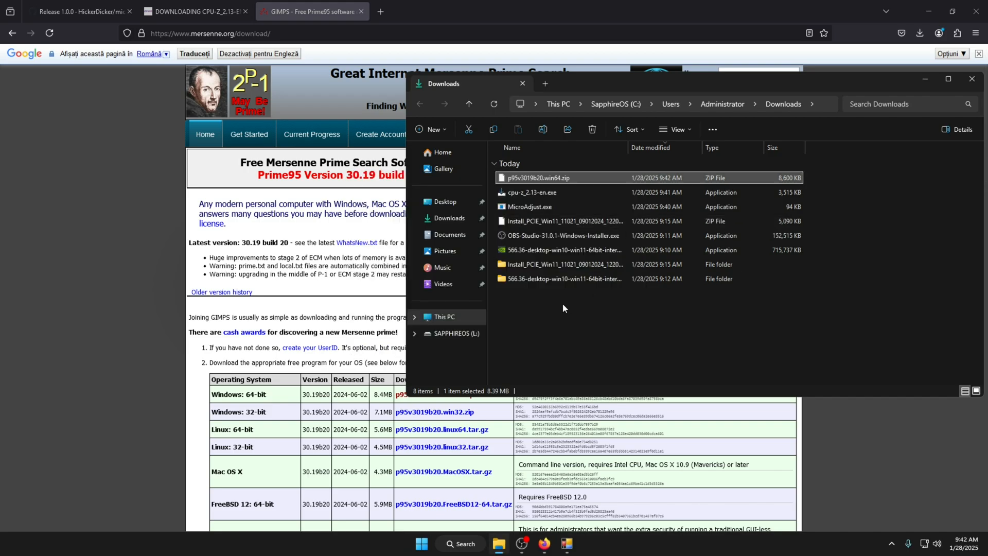
double_click(529, 177)
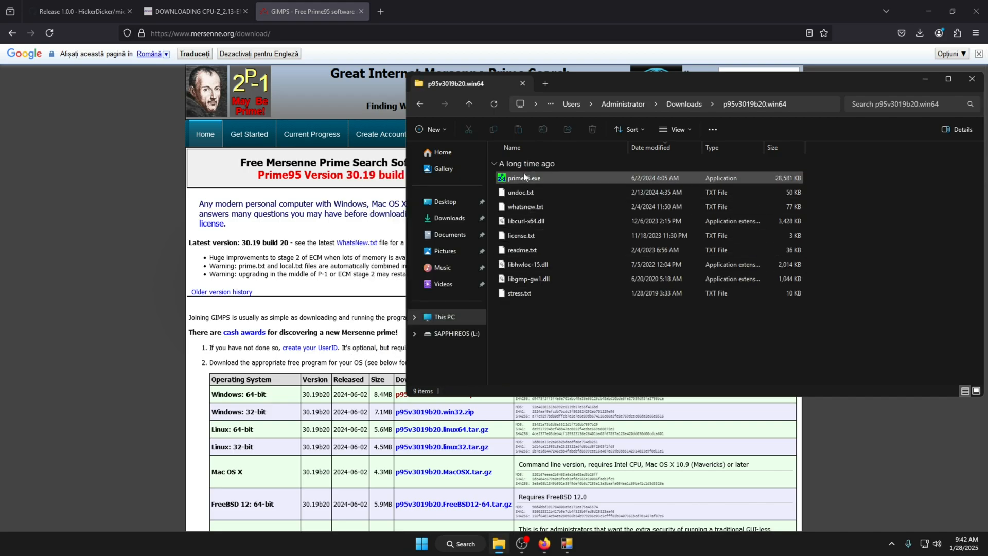
double_click(523, 177)
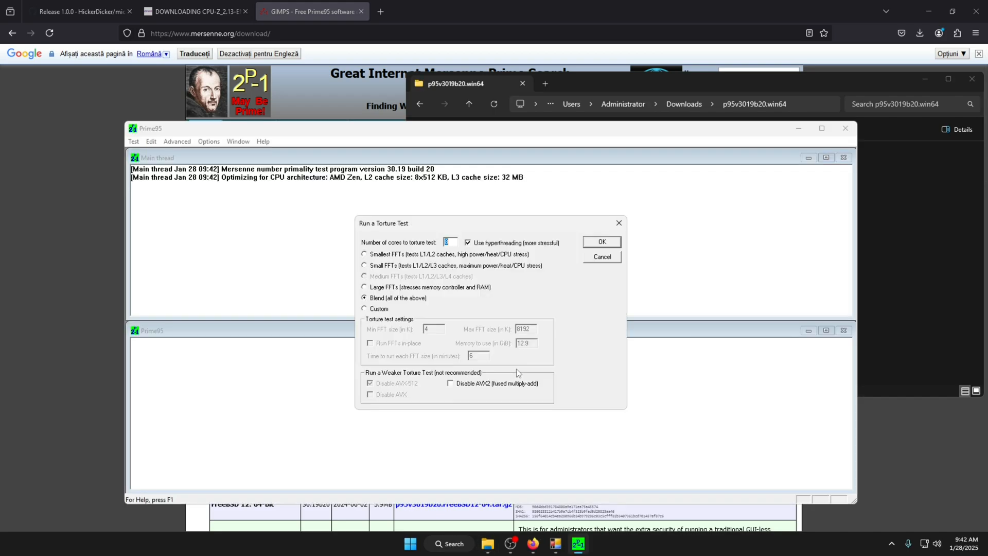
click(364, 266)
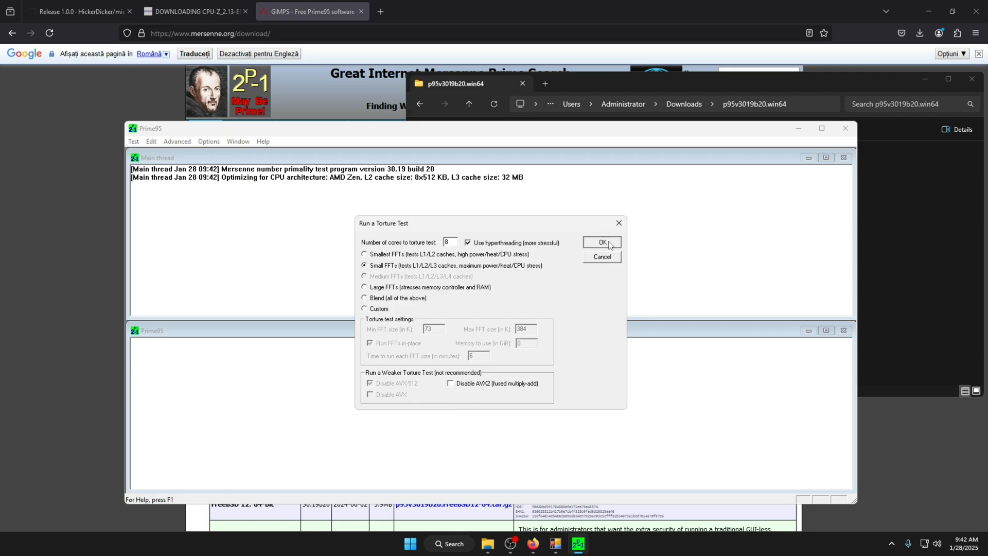
click(600, 243)
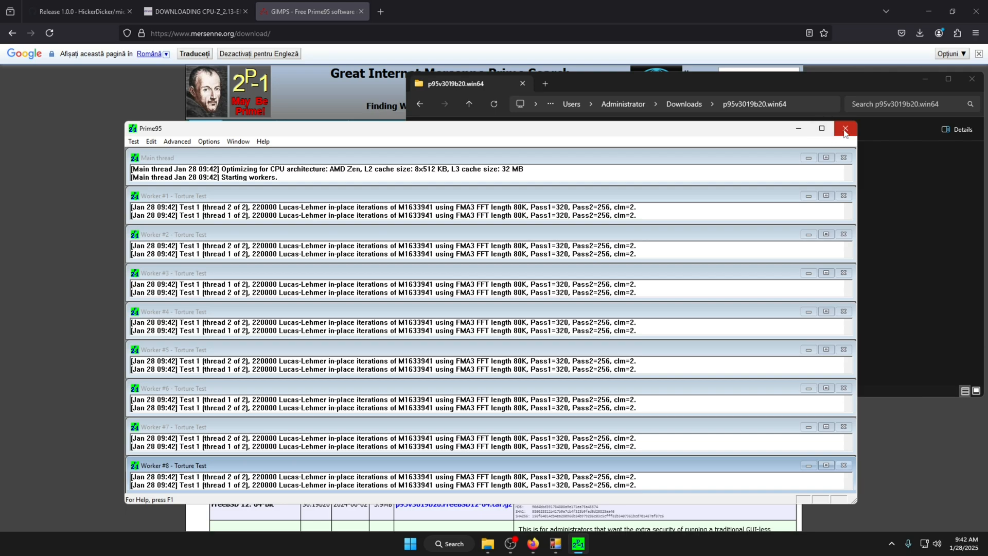
click(845, 129)
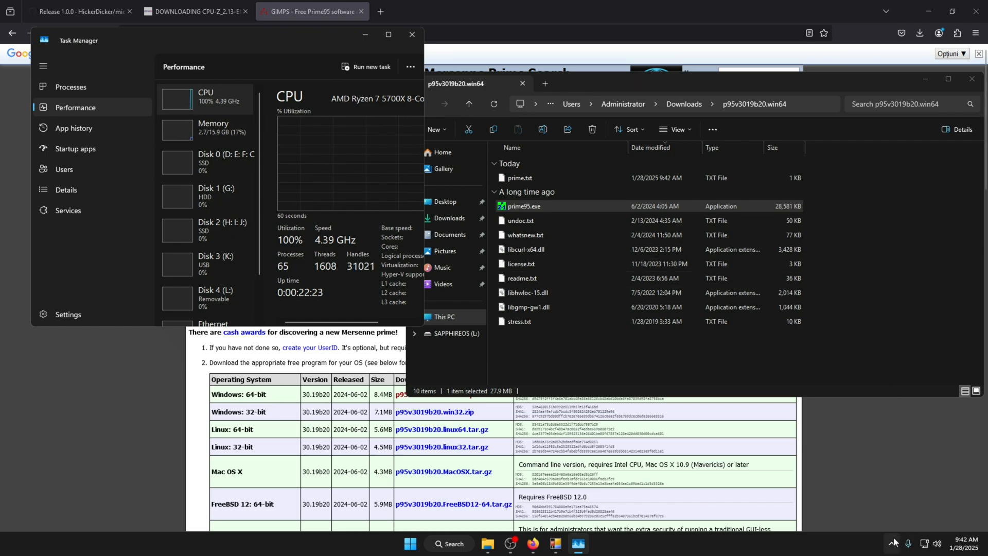
- Exit Prime95 from its tray icon so the stress test stops
click(893, 544)
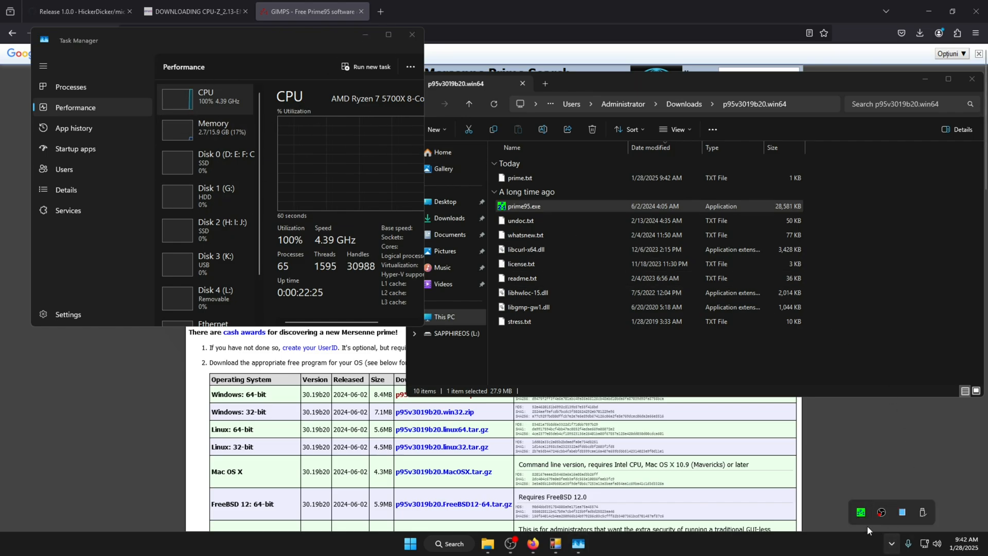
right_click(860, 512)
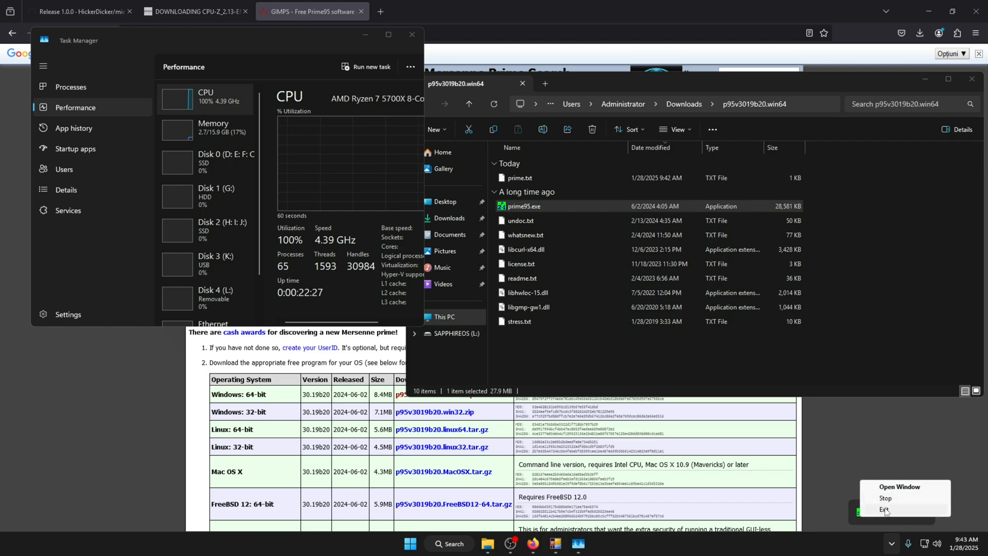
click(885, 510)
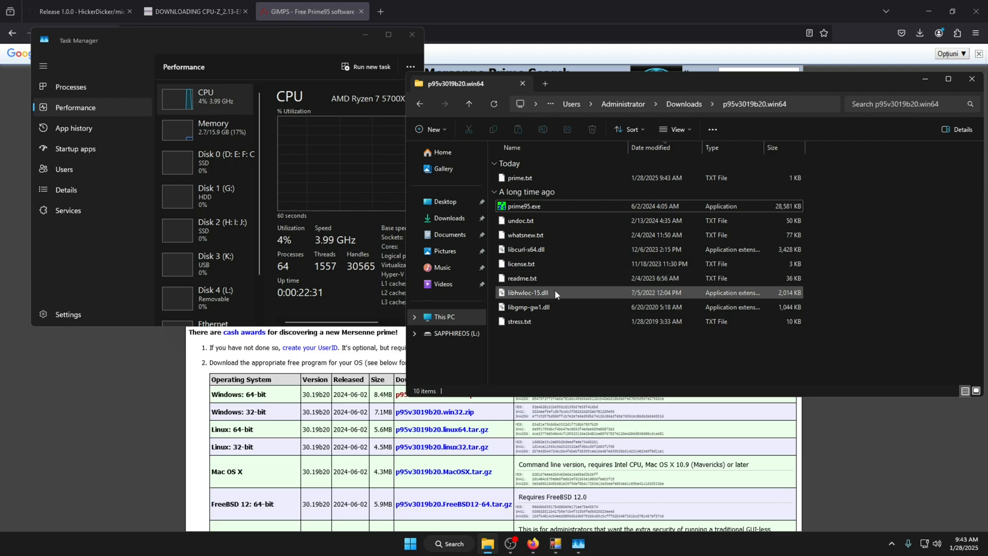
- Install CPU-Z 2.13 with default location and Start Menu folder, skipping the cpuz_readme.txt view at finish
click(469, 104)
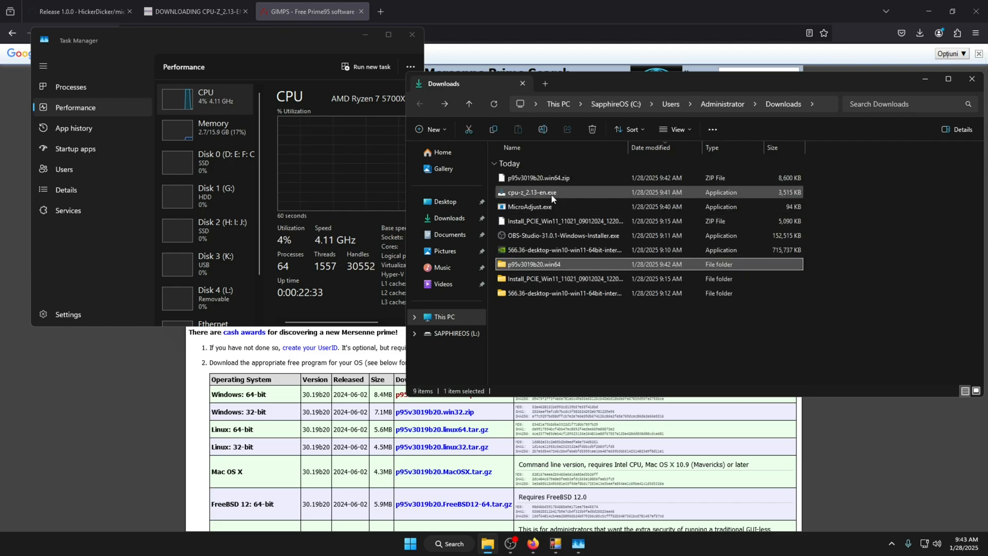
double_click(531, 192)
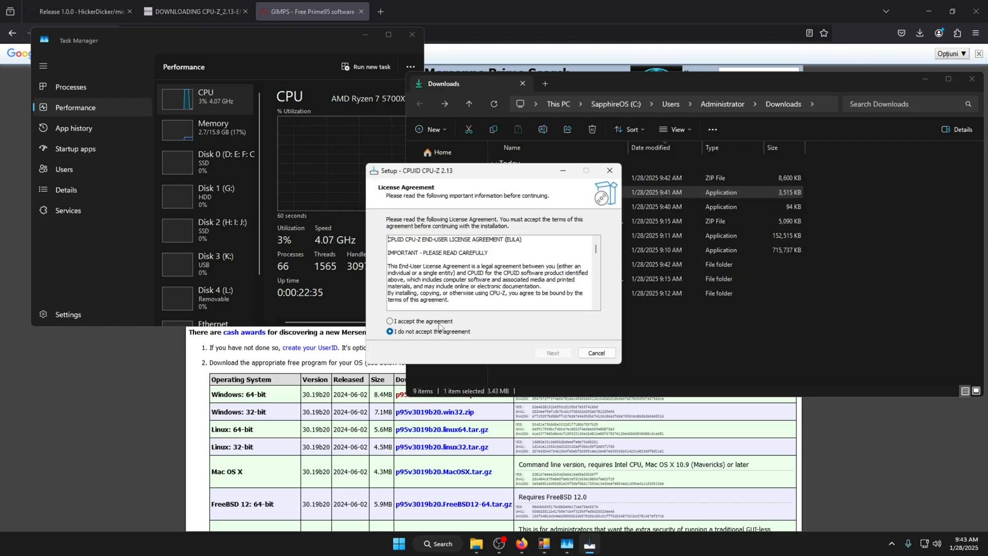
click(389, 321)
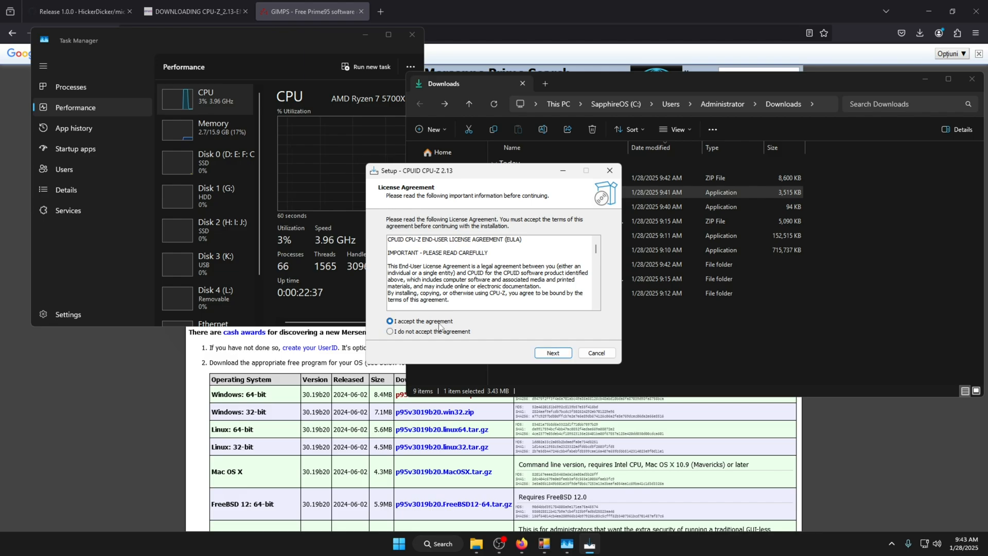
click(553, 352)
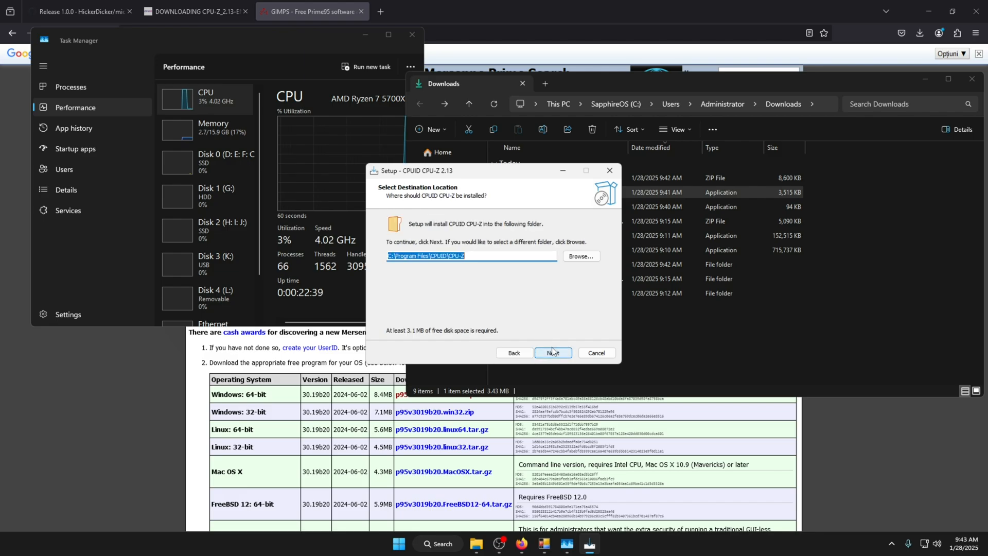
click(553, 352)
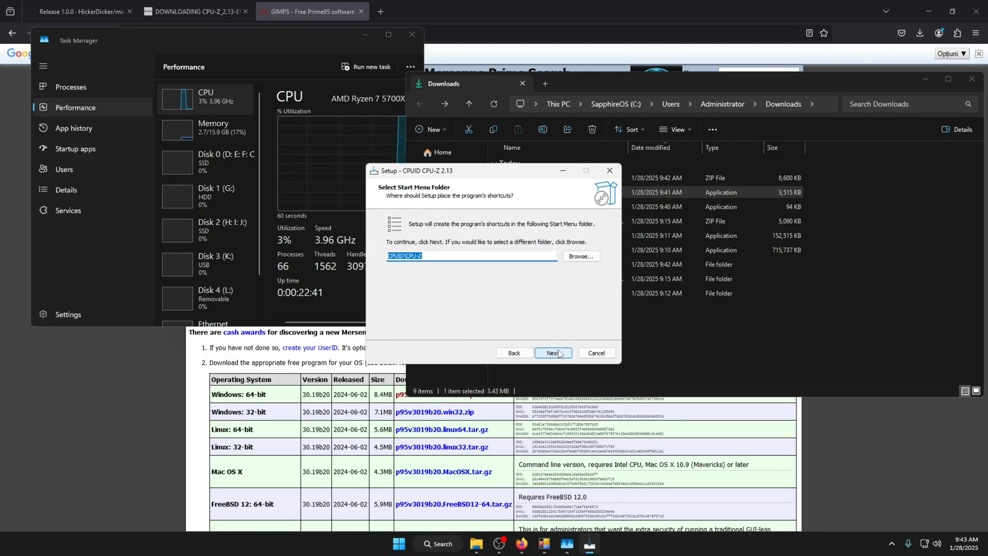
click(553, 352)
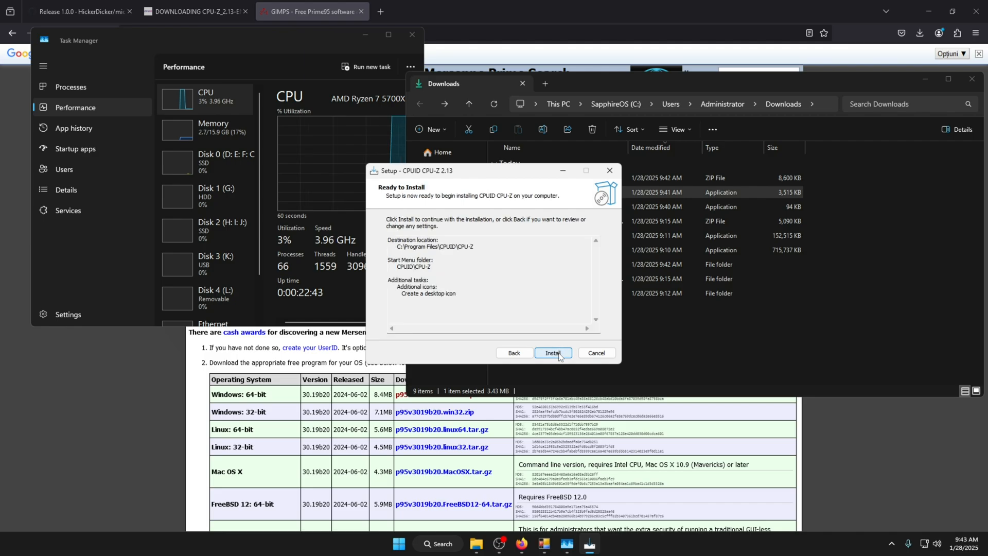
click(553, 352)
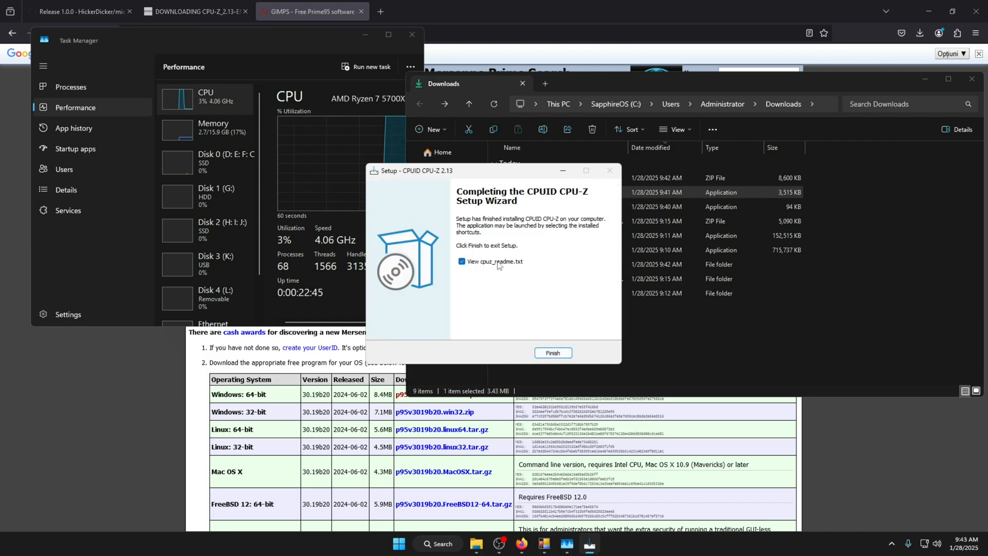
click(461, 261)
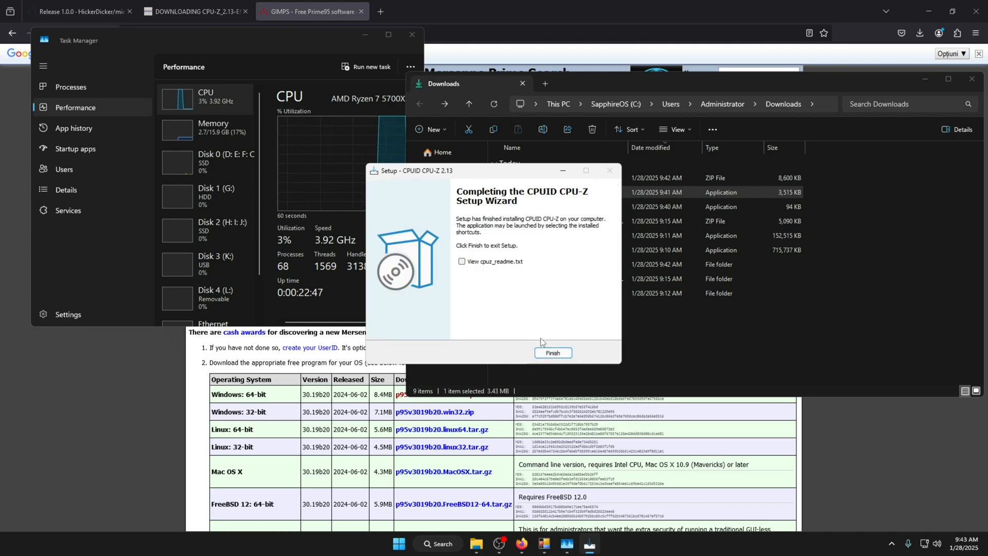
click(553, 353)
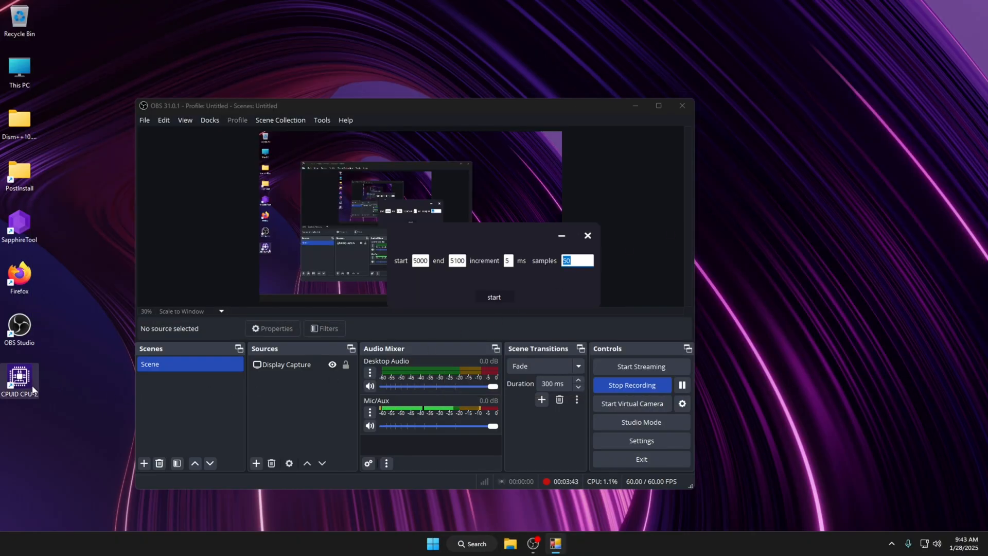
- Start CPU-Z's Stress CPU load from its Bench page
double_click(19, 378)
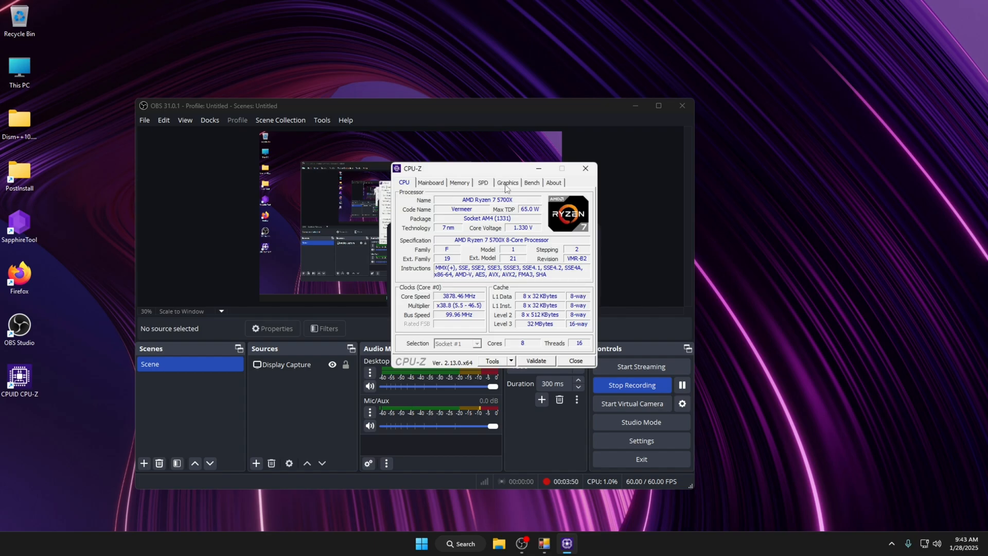
click(531, 183)
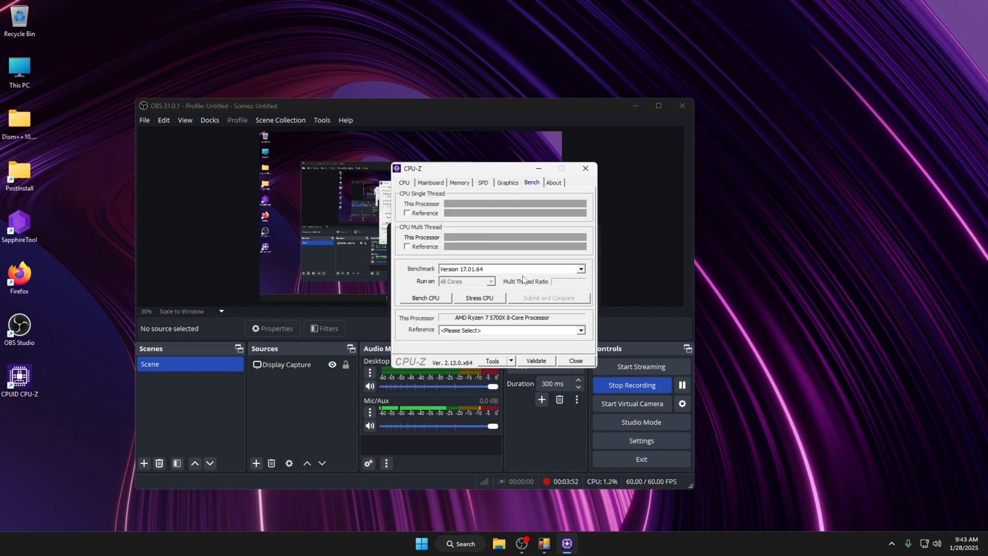
click(425, 298)
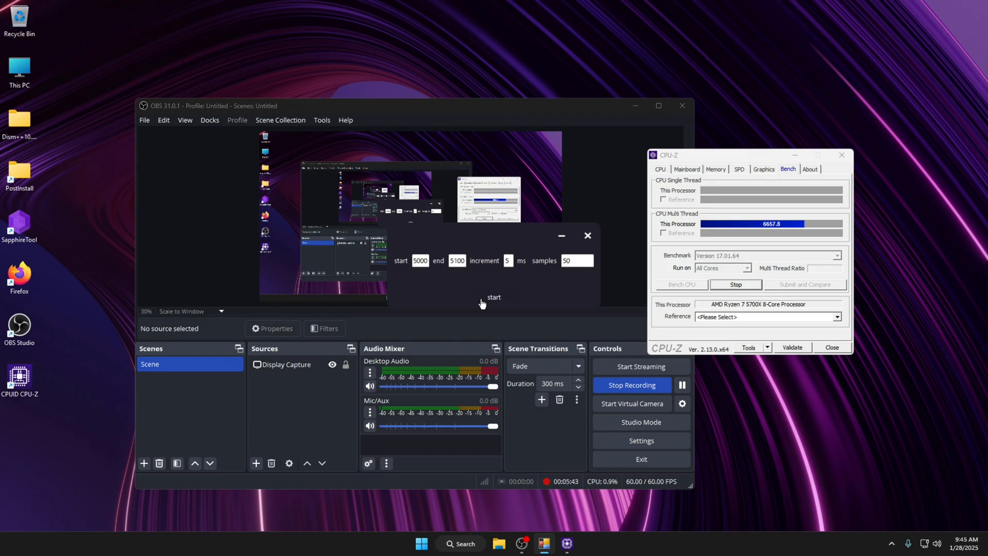
- Run the MicroAdjust 5000–5100 sweep and acknowledge results saved to results.txt
click(493, 297)
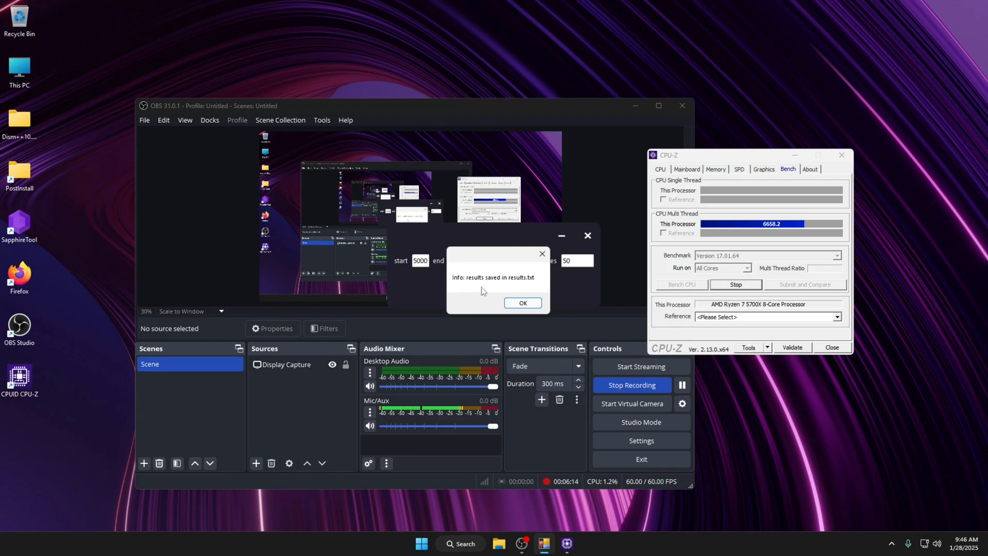
click(522, 302)
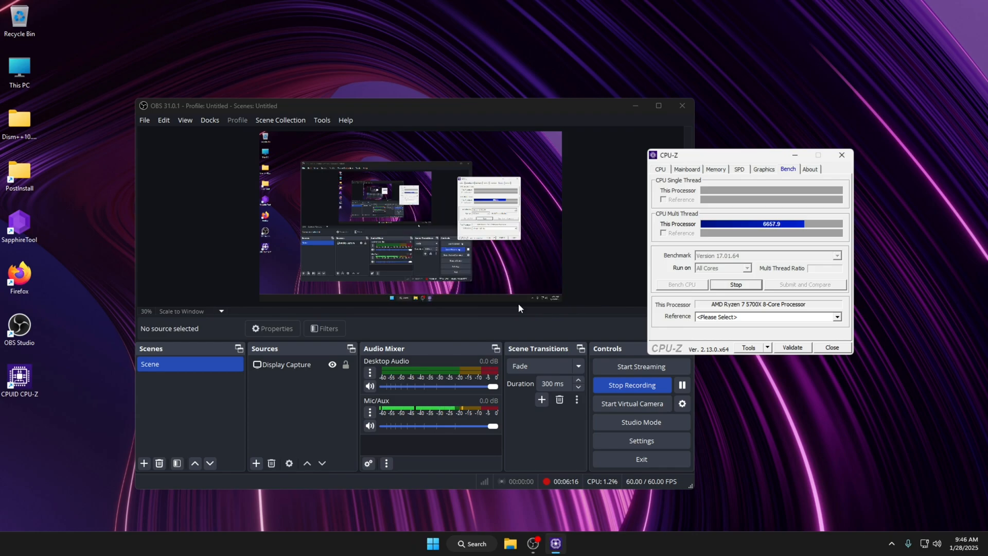
mouse_move(511, 544)
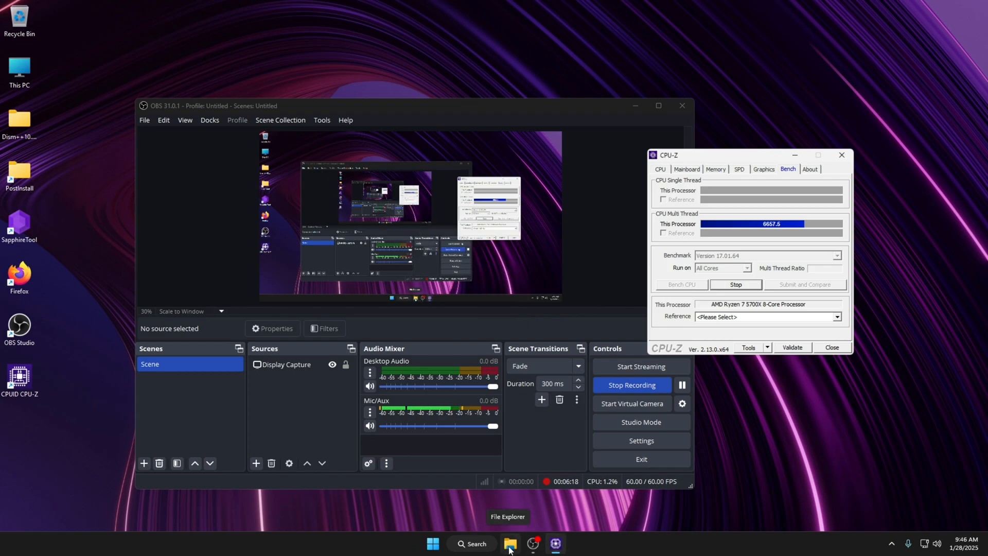
- Open results.txt from C:\TimerRes in Notepad++
click(510, 543)
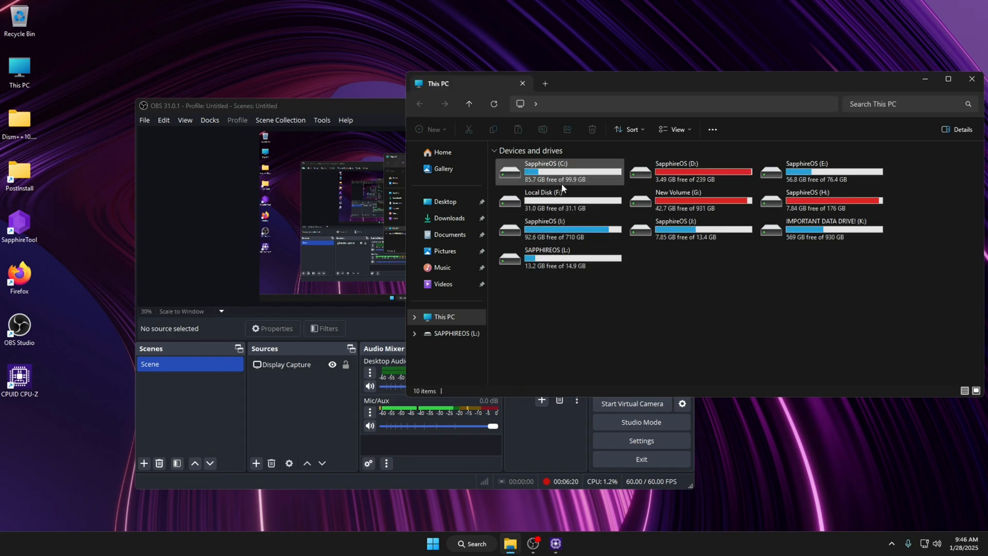
double_click(546, 170)
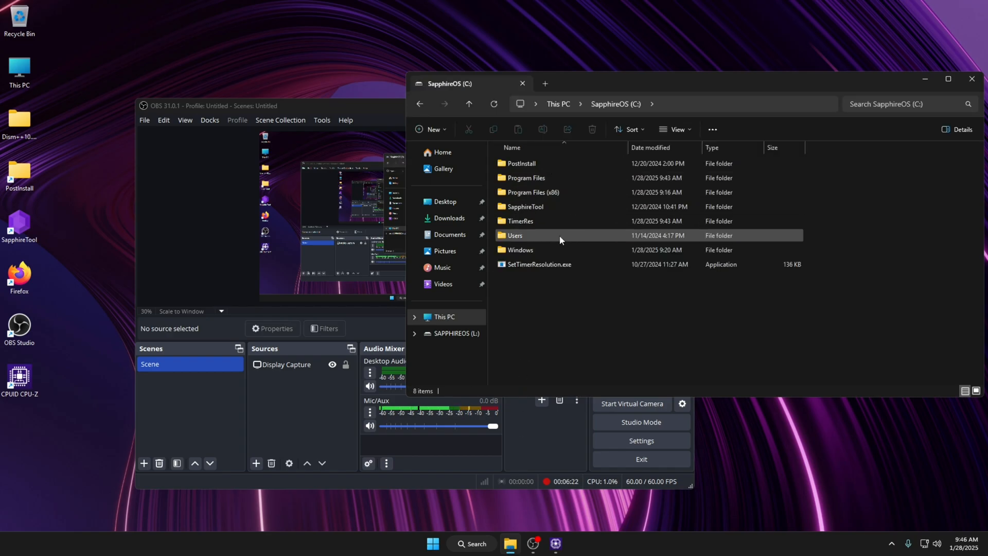
right_click(518, 178)
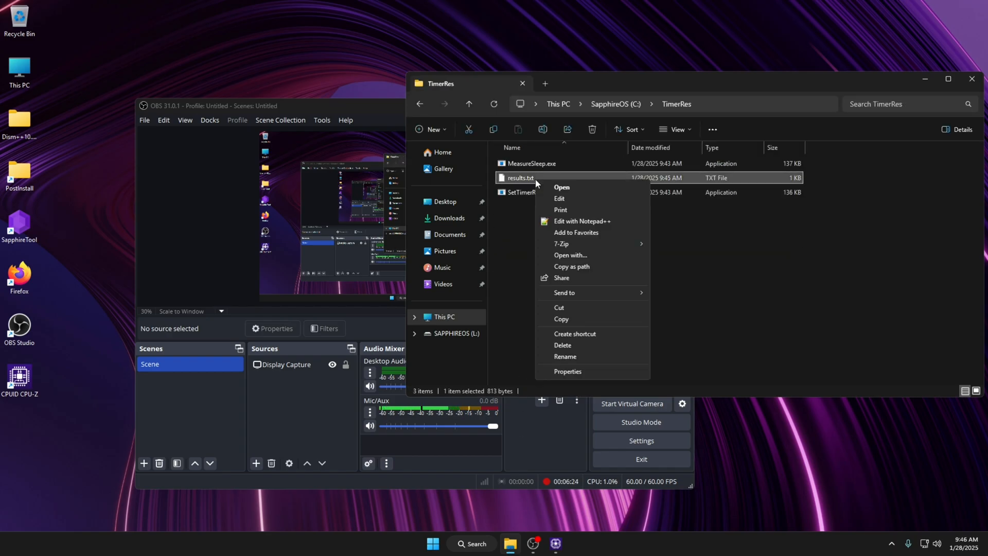
click(582, 220)
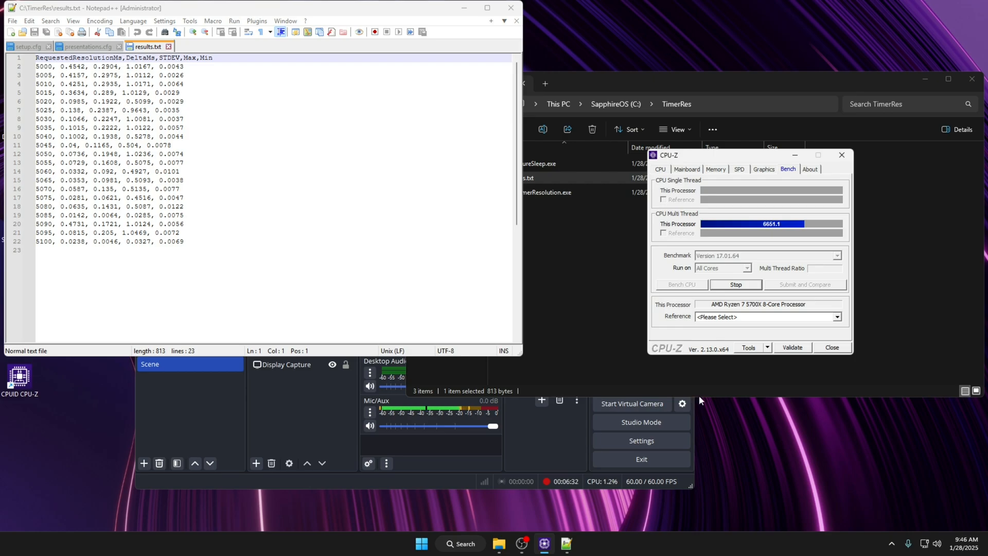
- Highlight the 5085 row as the best resolution result in results.txt
click(735, 284)
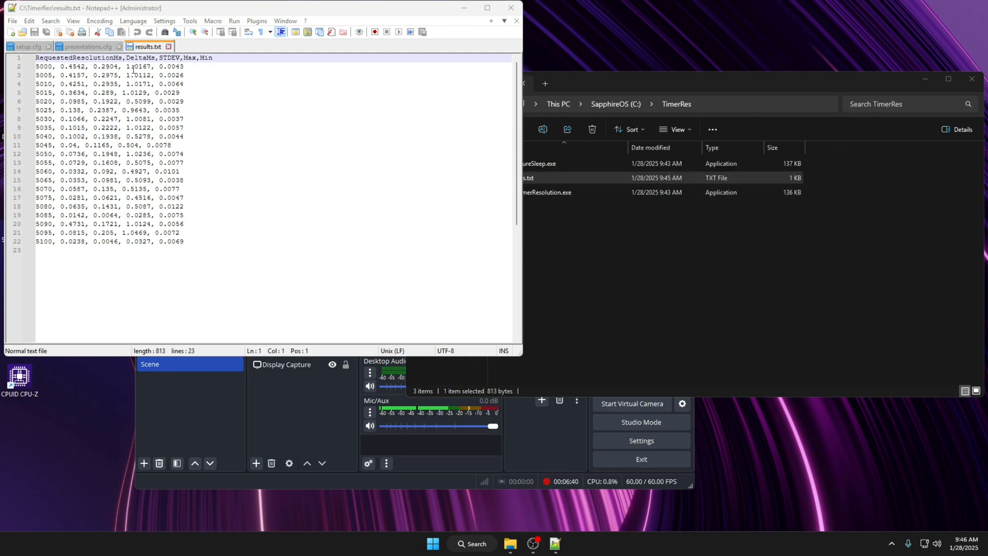
click(145, 224)
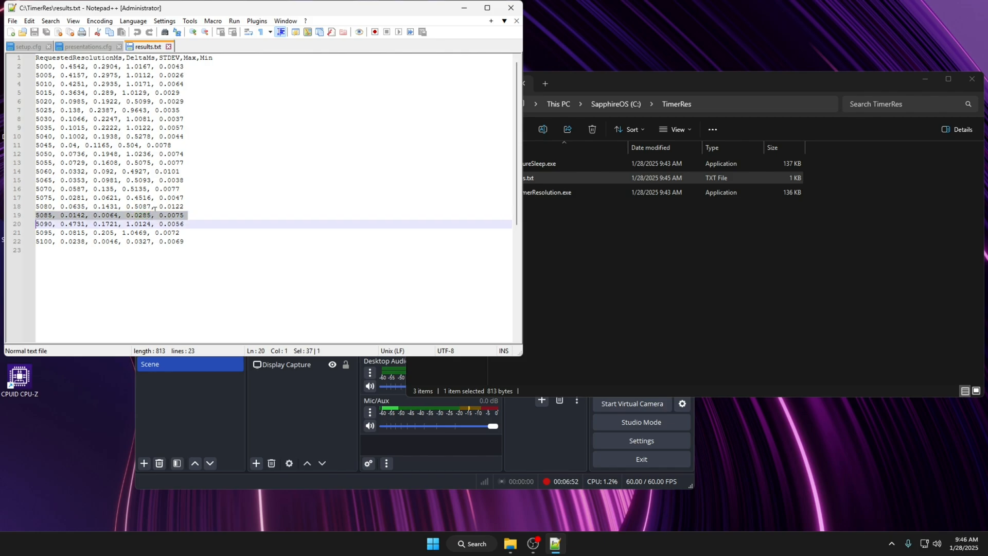
- Create a SetTimerResolution.exe shortcut with target arguments -resolution 5085 --no-console
right_click(532, 193)
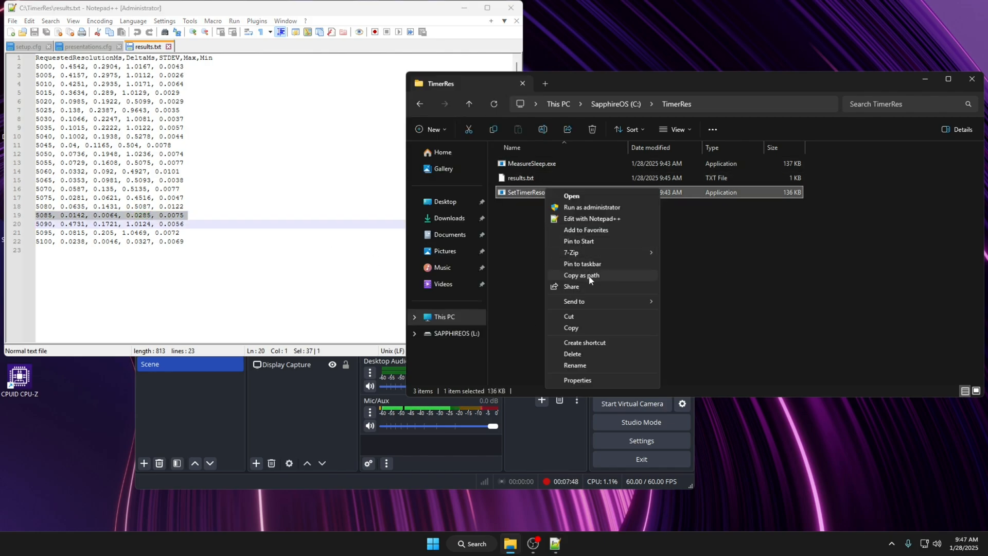
click(584, 342)
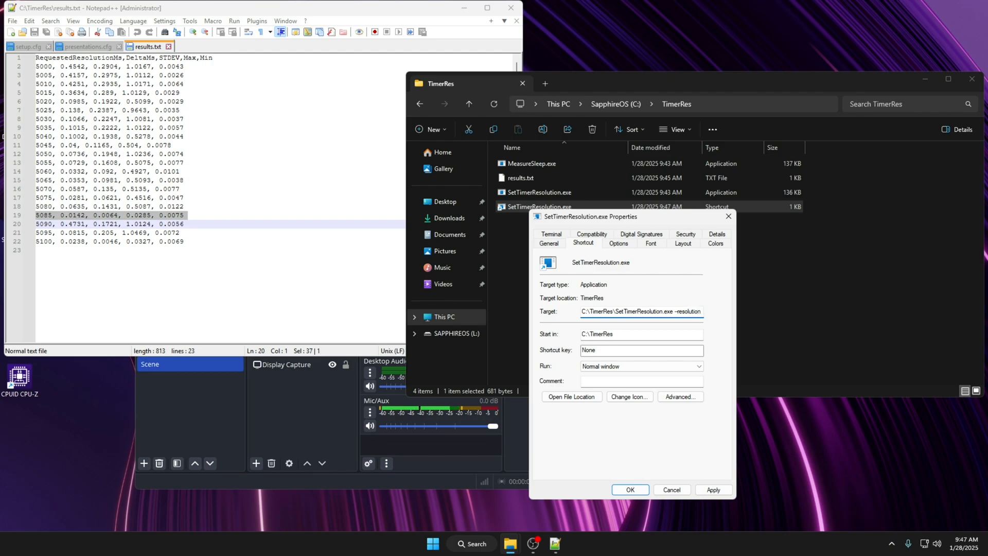
text(5085 -no-conso)
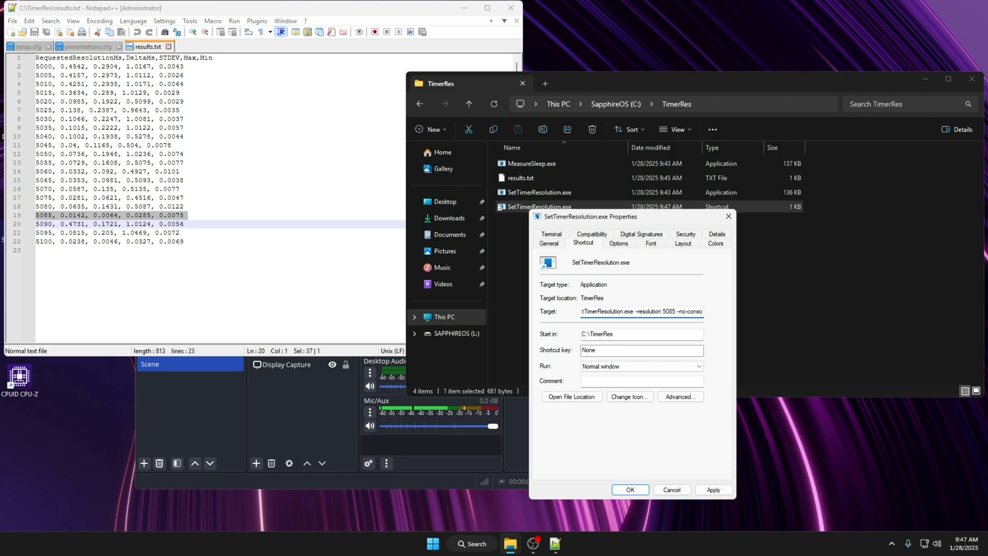
triple_click(641, 311)
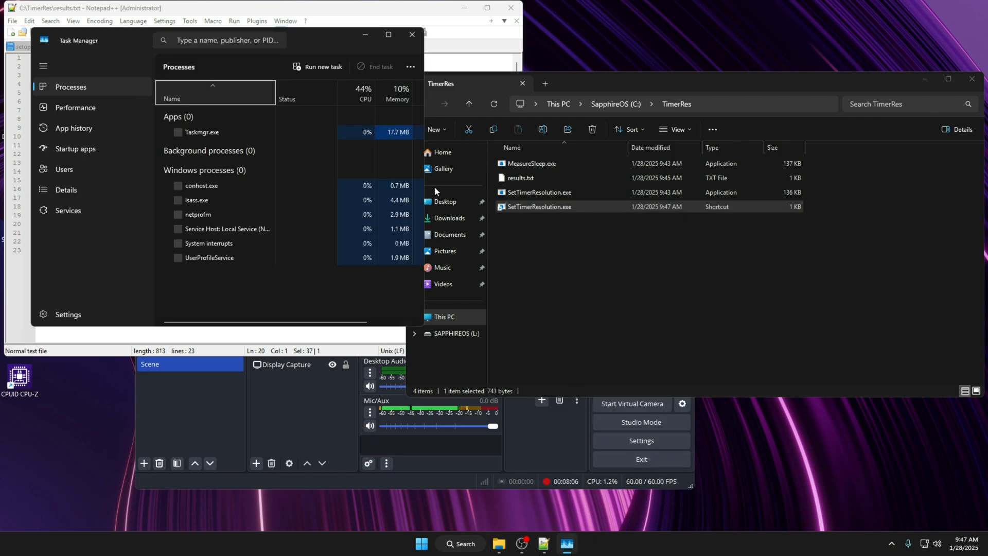
- Find SetTimerResolution.exe via search 'set', end its task, and close Task Manager
text(set)
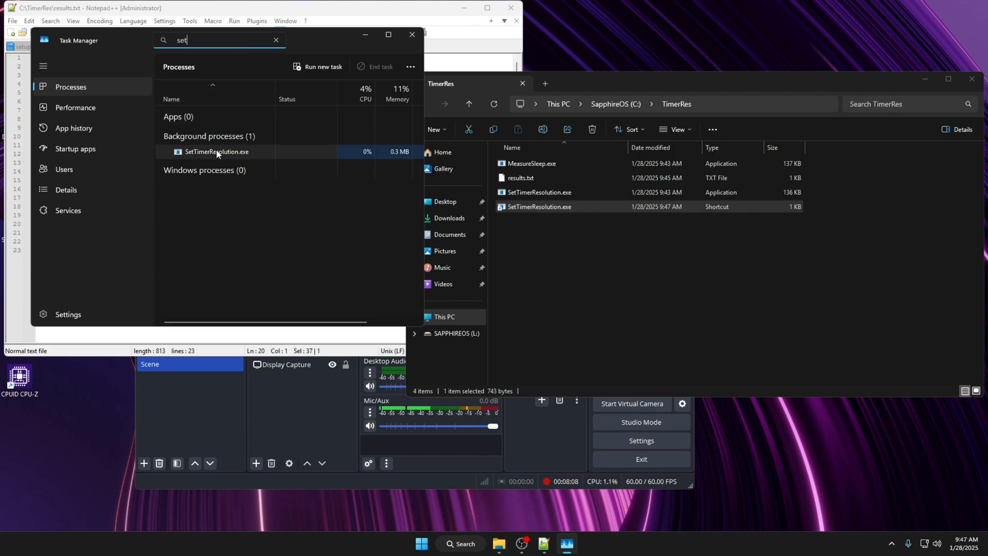
mouse_move(377, 66)
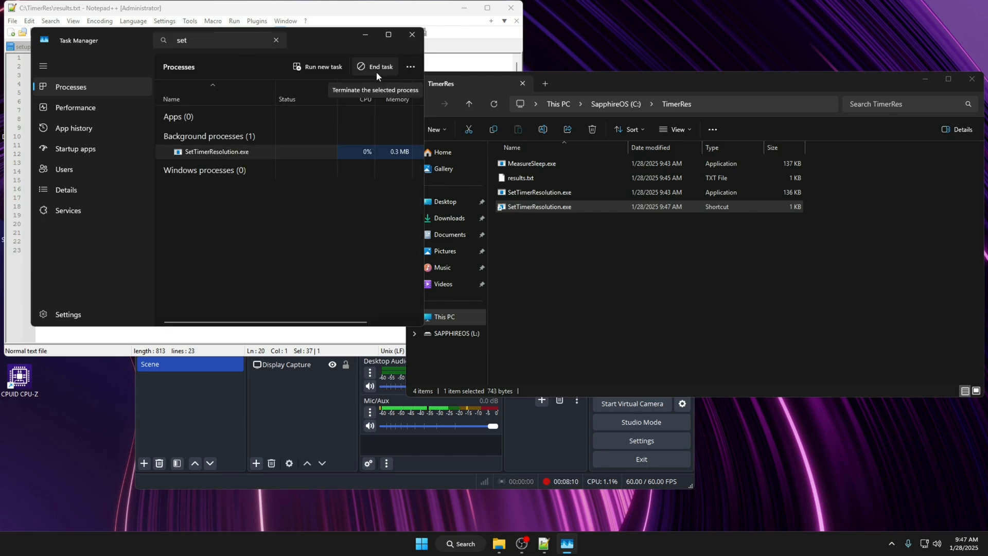
click(375, 67)
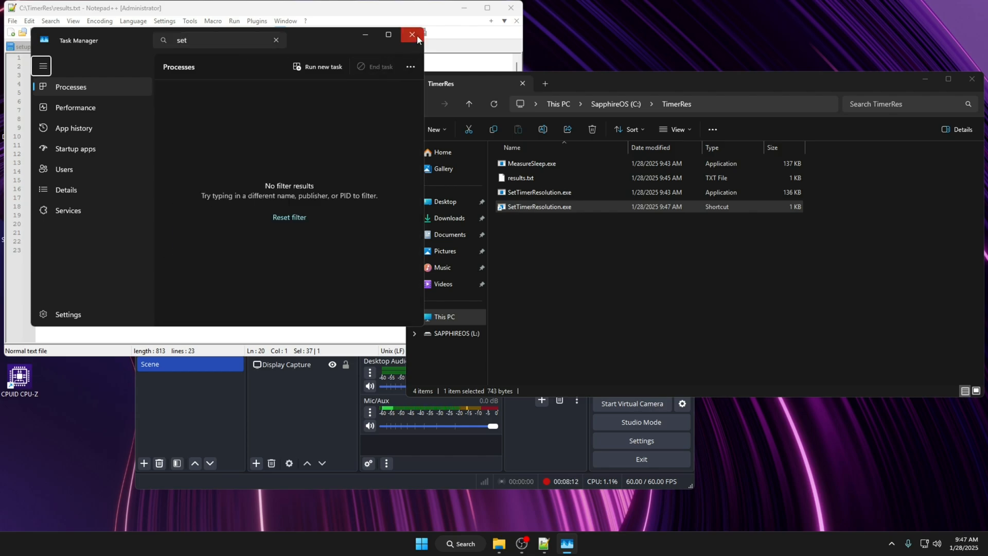
click(410, 35)
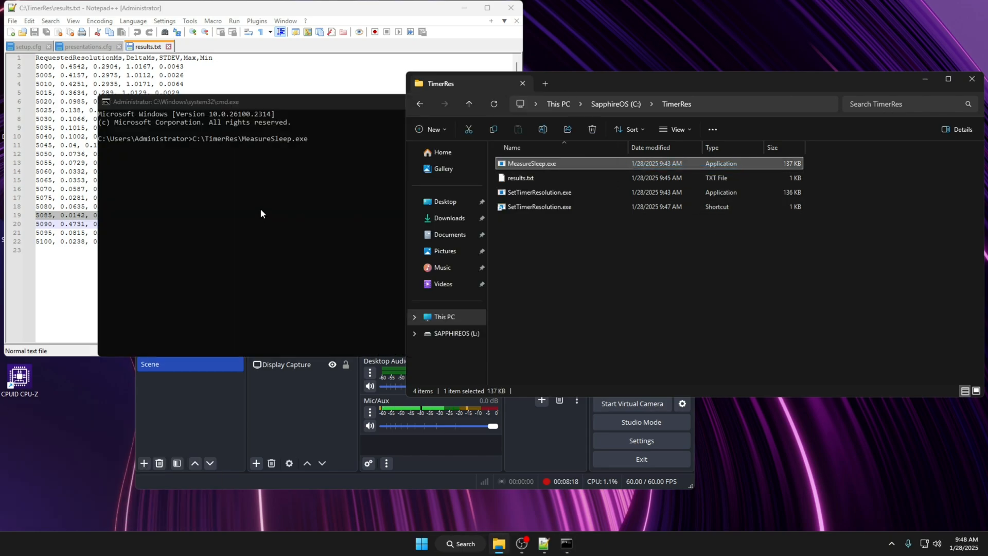
- Run MeasureSleep.exe, confirming ~0.0112 ms average delta over 99 samples at 0.5085 ms resolution
text(--sap)
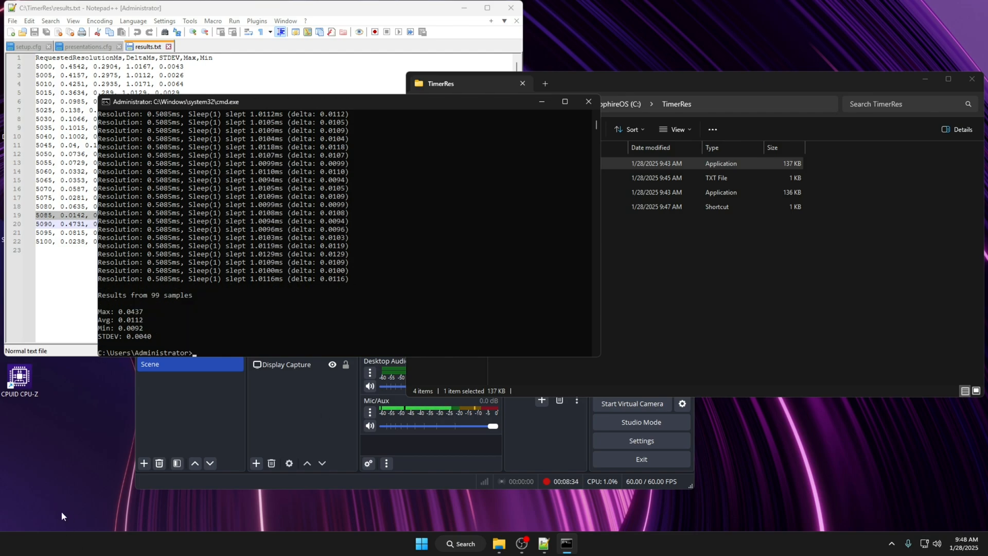
double_click(19, 377)
text(shell:star)
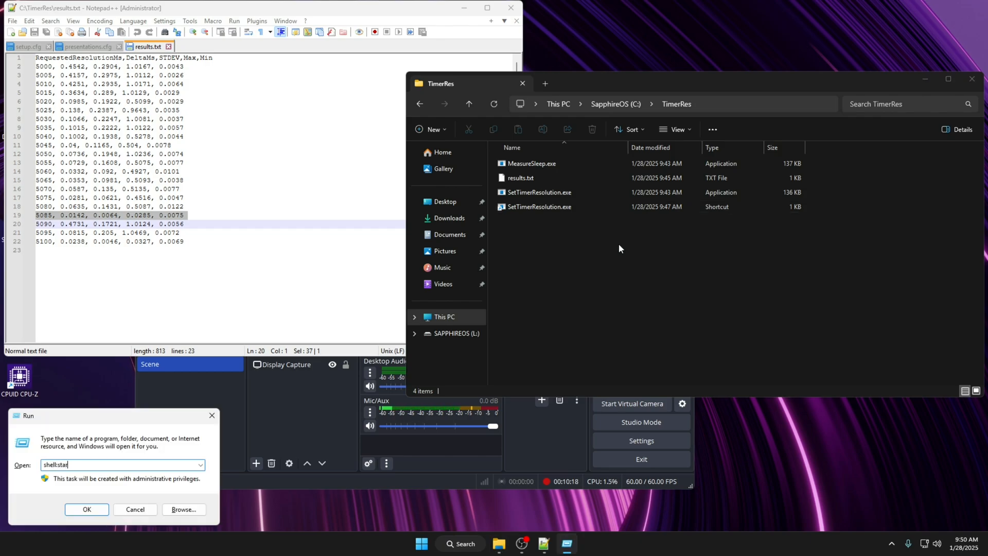
- Move the SetTimerResolution shortcut into shell:startup, replacing the older one, and close the folder
click(86, 510)
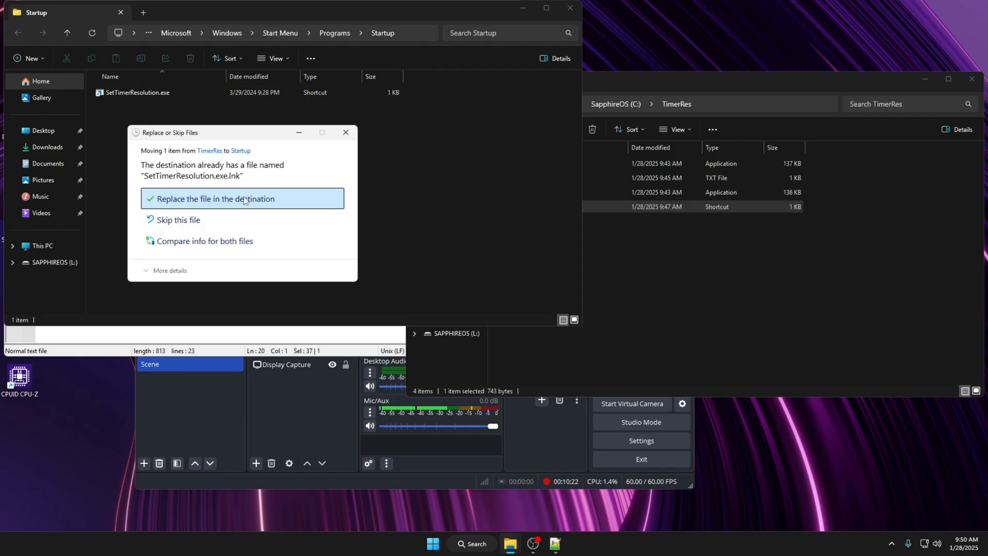
click(214, 199)
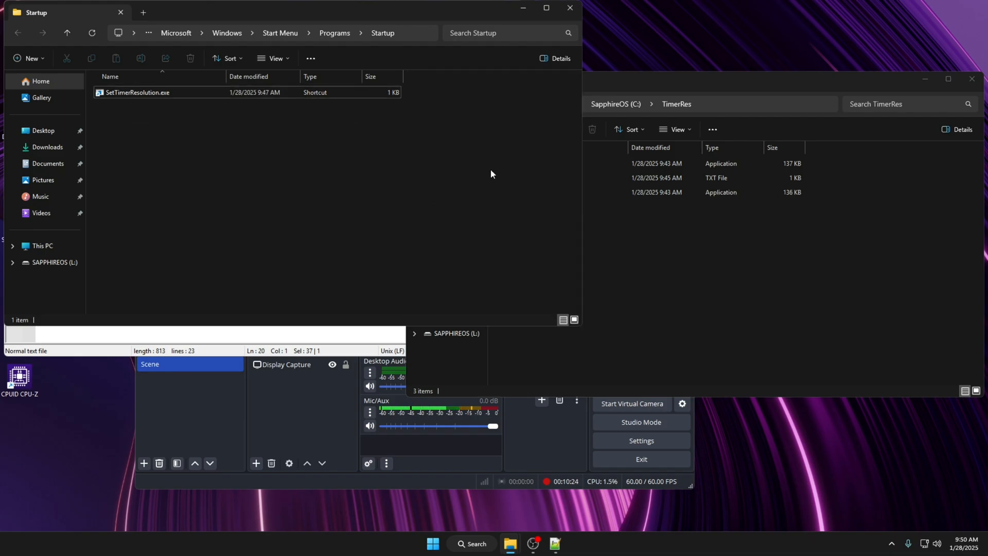
mouse_move(570, 8)
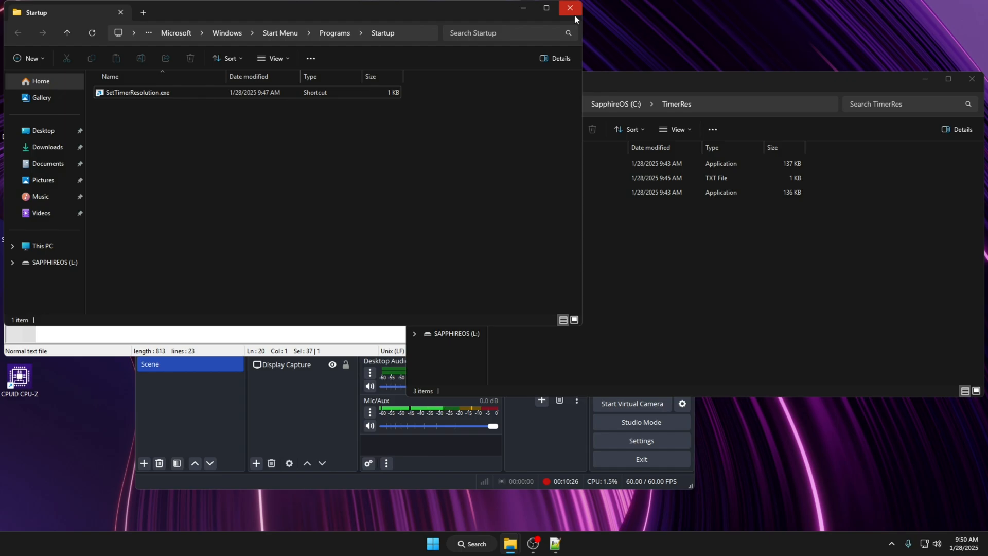
mouse_move(570, 8)
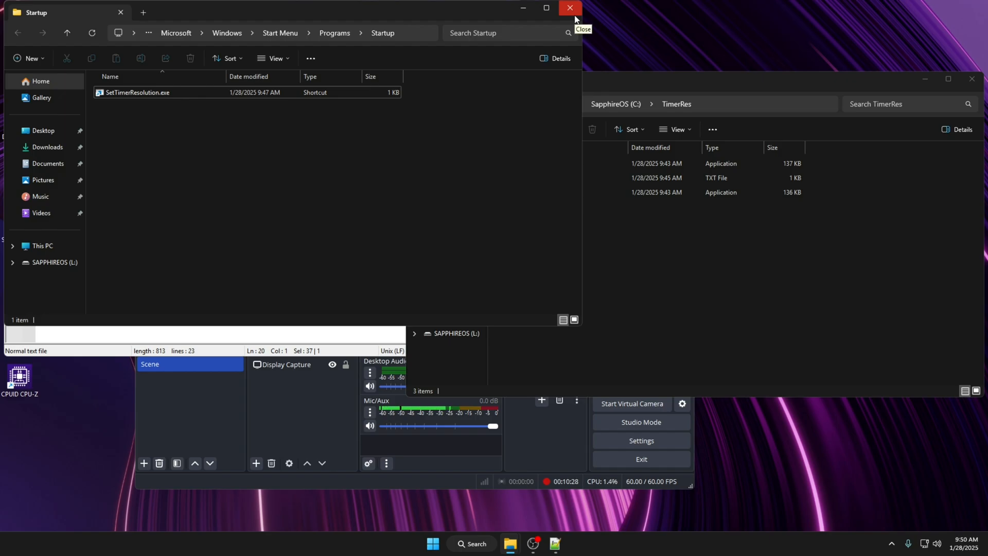
click(570, 9)
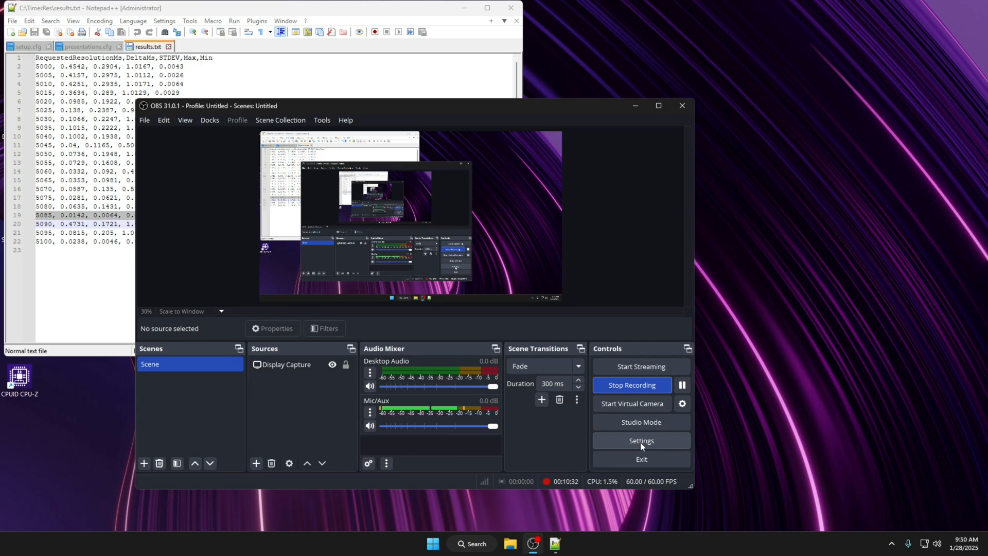
mouse_move(621, 310)
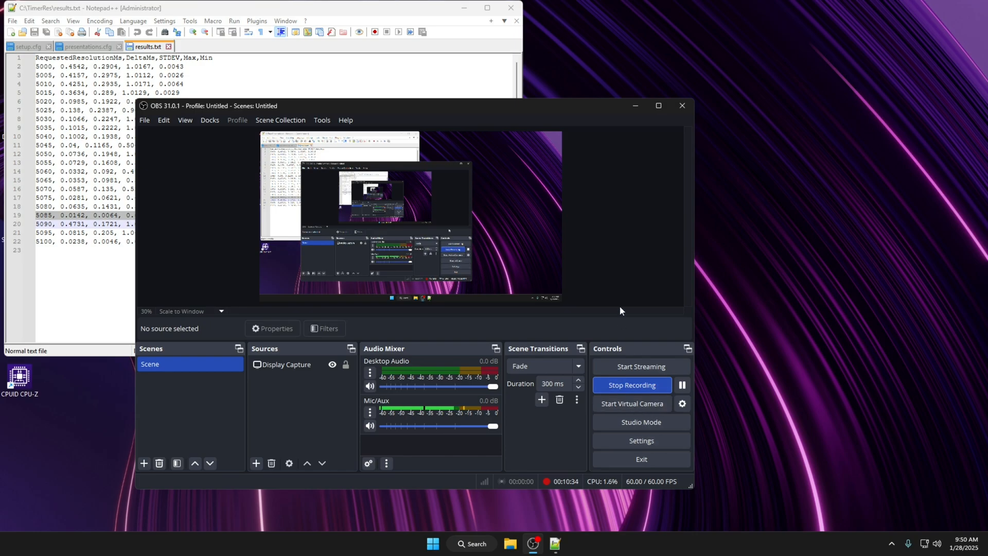